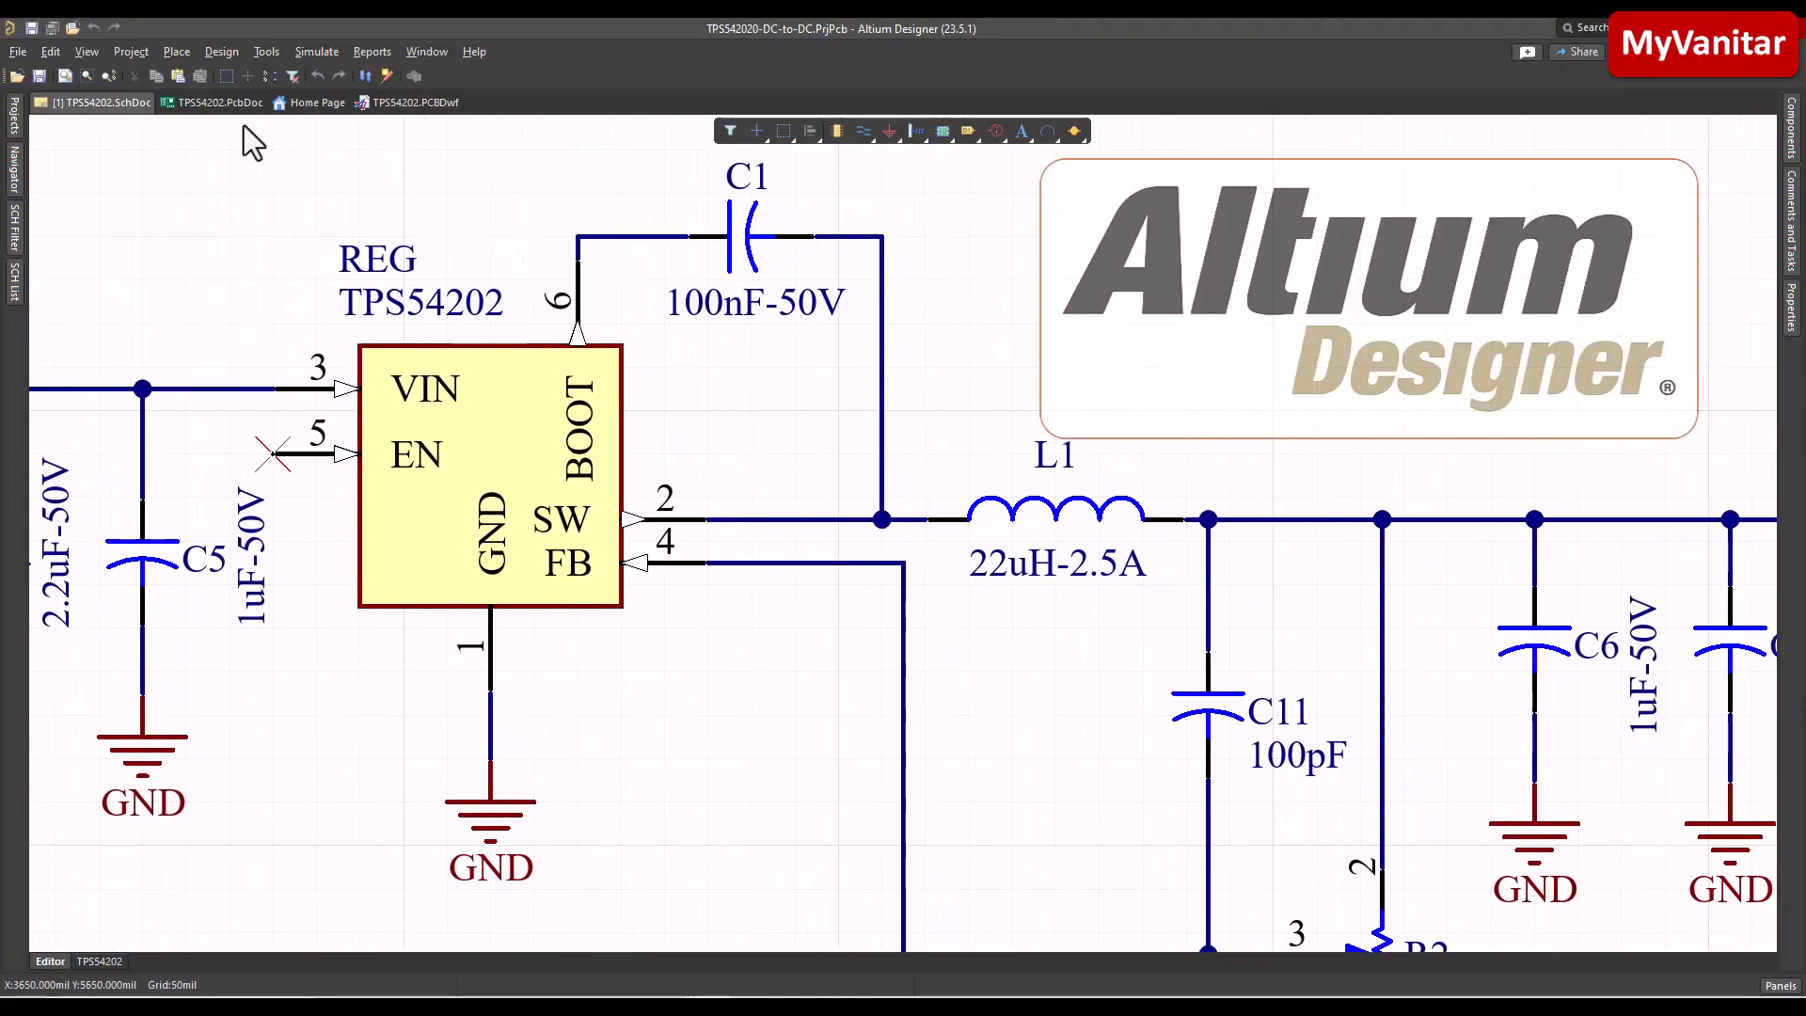
Bring up the Altium 365 workspace's project list from the schematic.
click(218, 101)
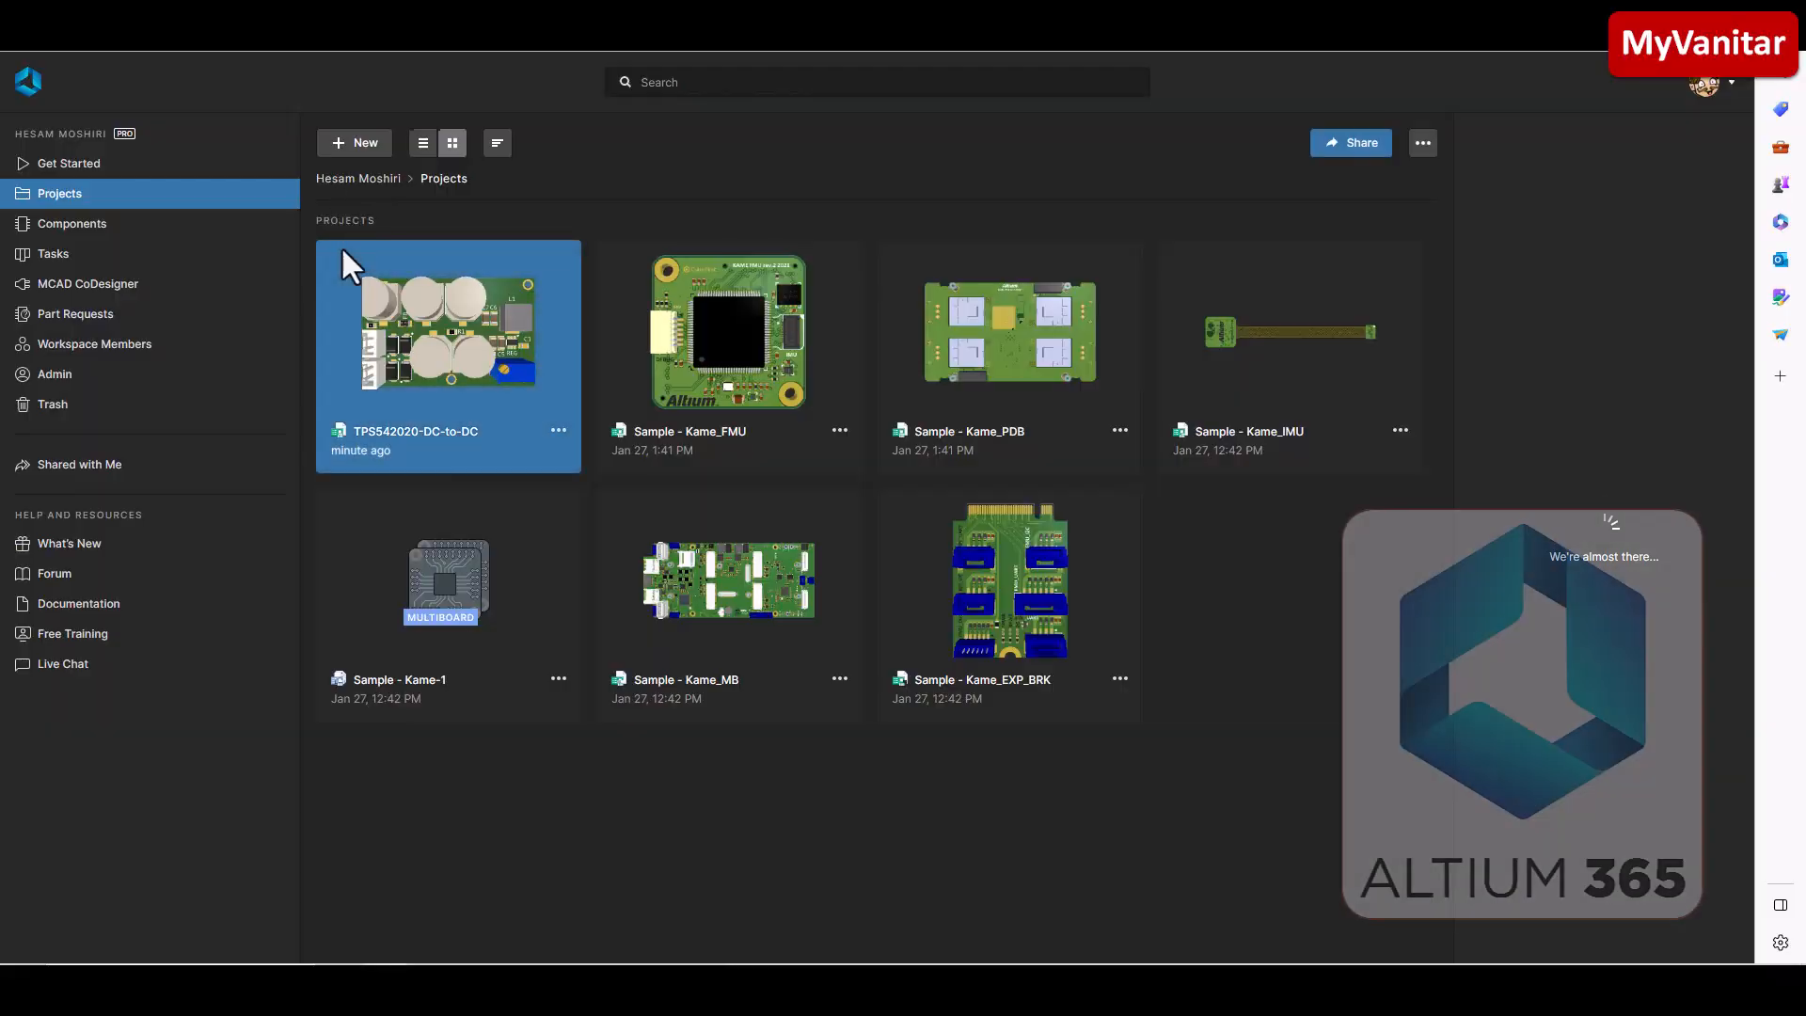
Open the TPS542020-DC-to-DC project and view its board in 3D.
double_click(448, 334)
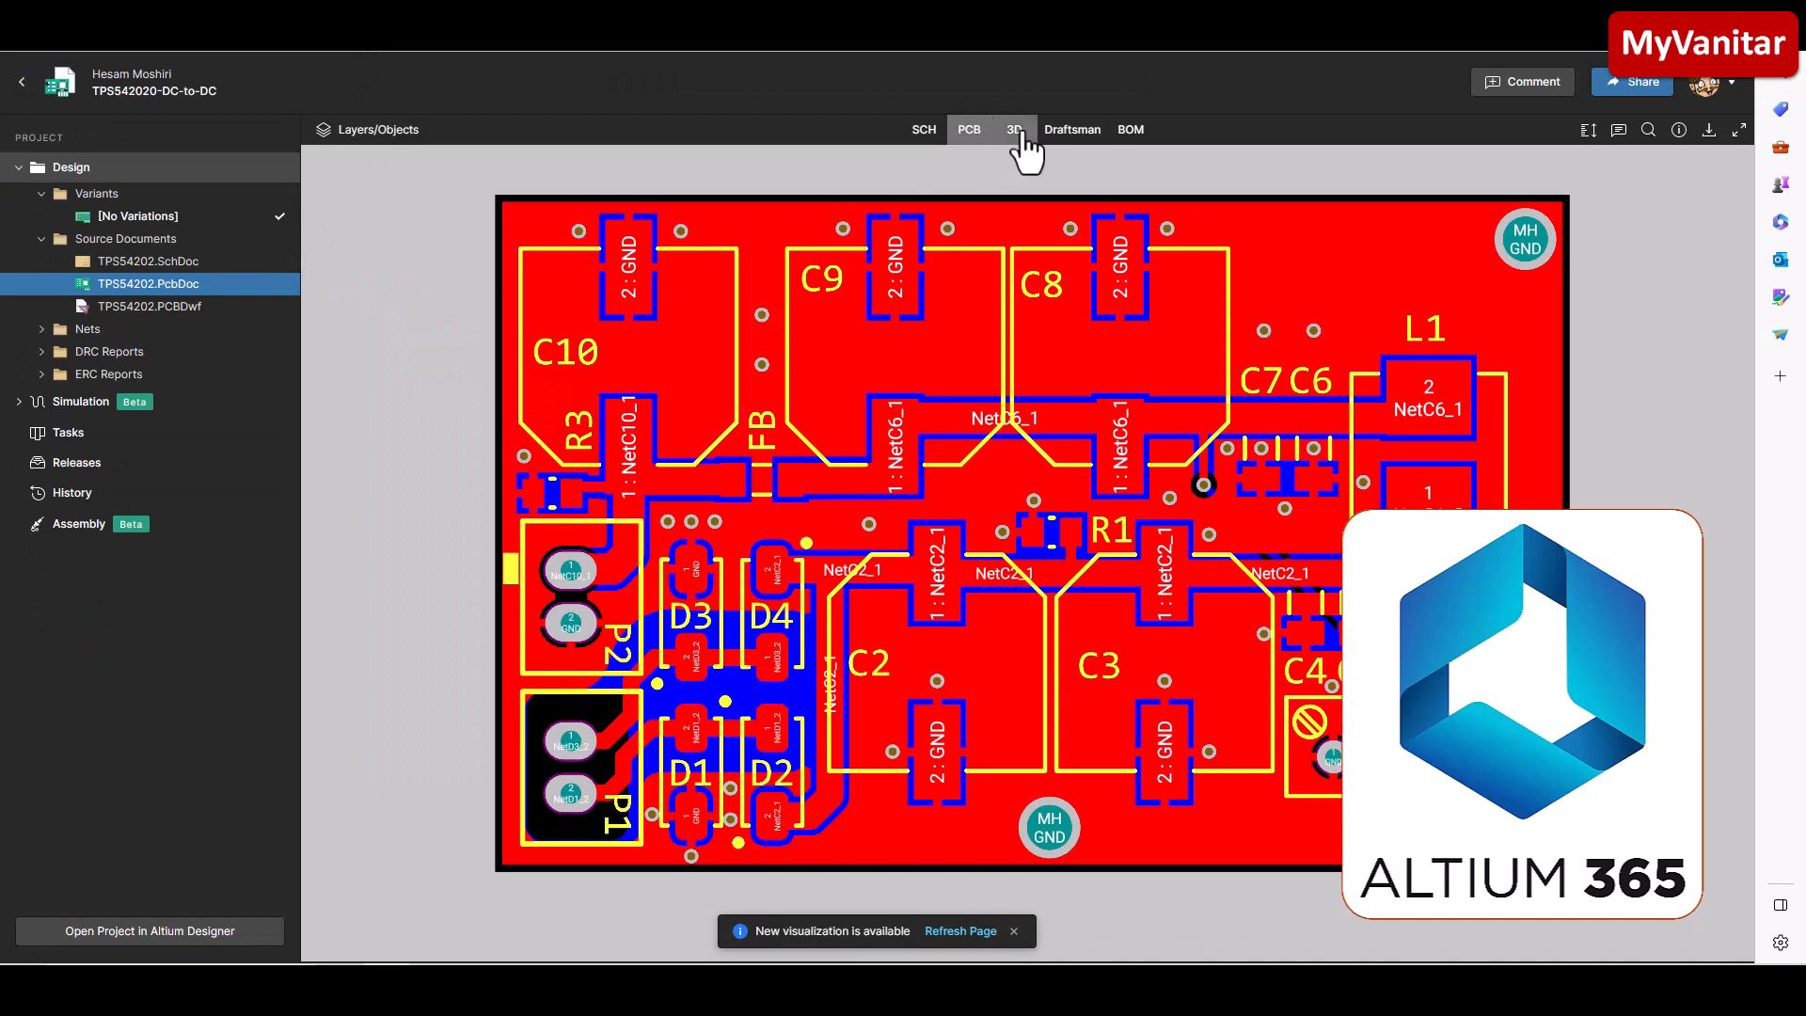
click(1070, 129)
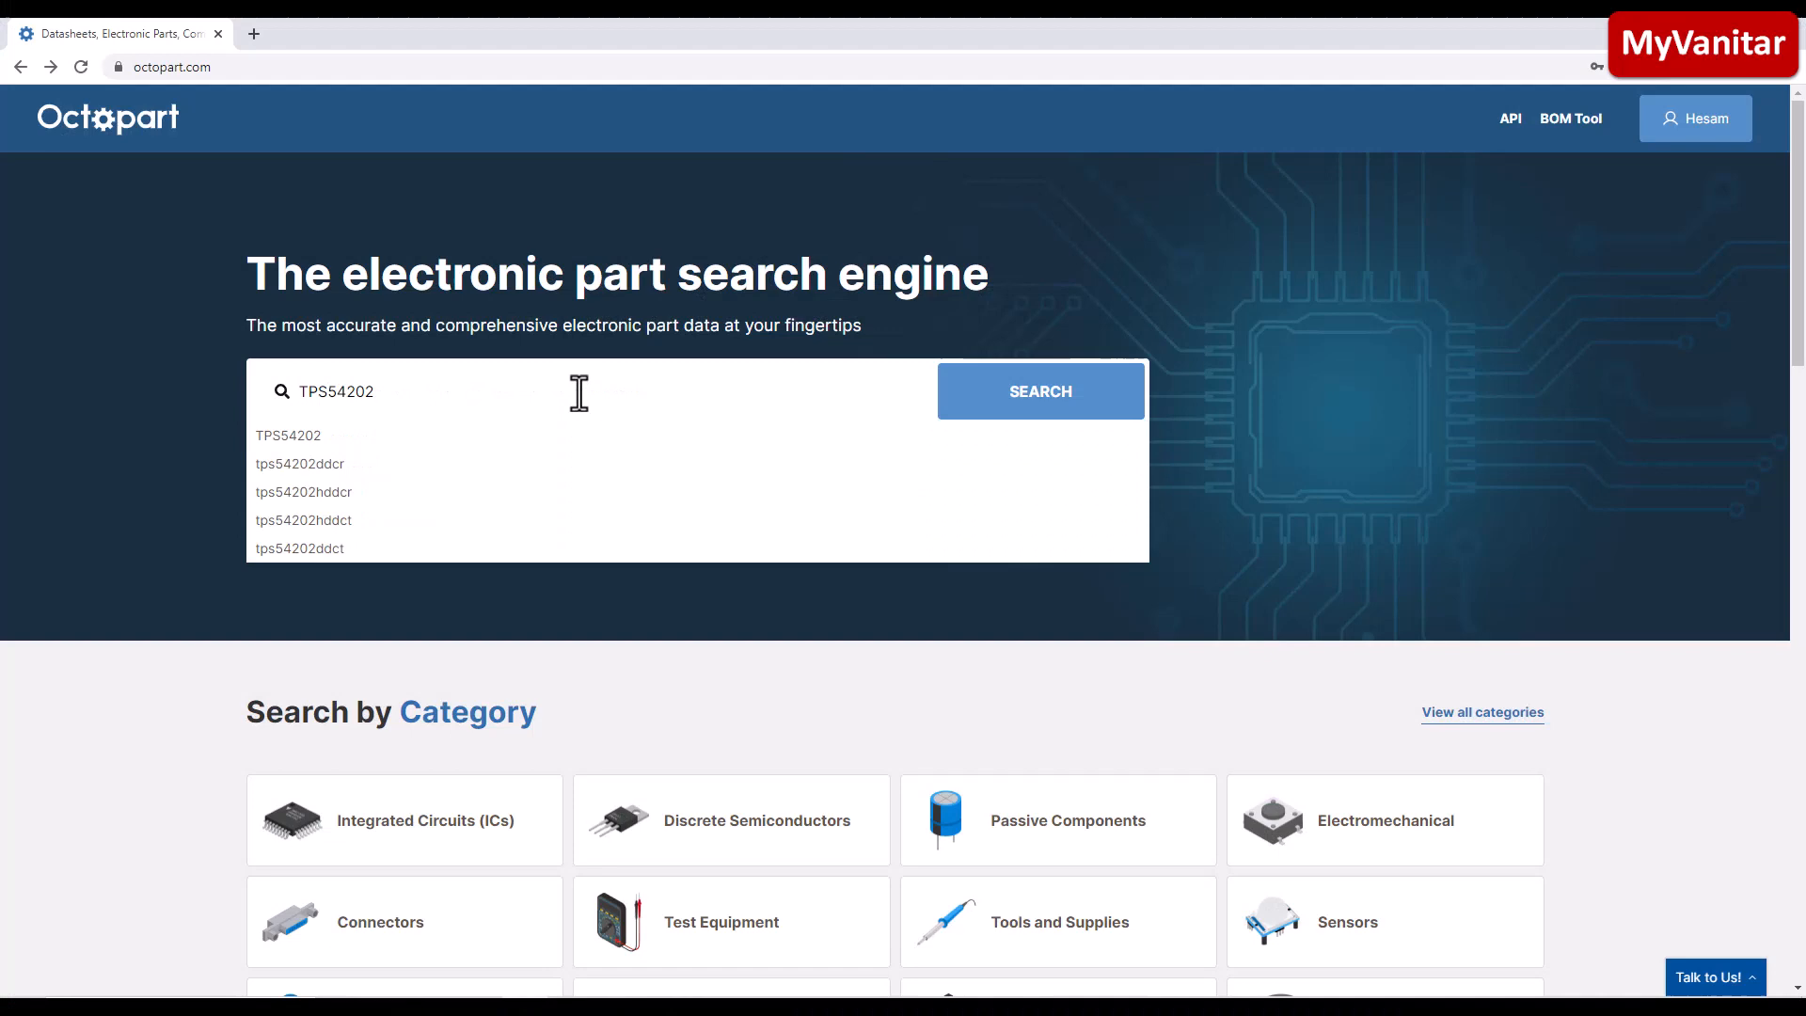
Search Octopart for TPS54202 and open the TPS54202DDCR part page with its inventory history and specs.
click(1038, 391)
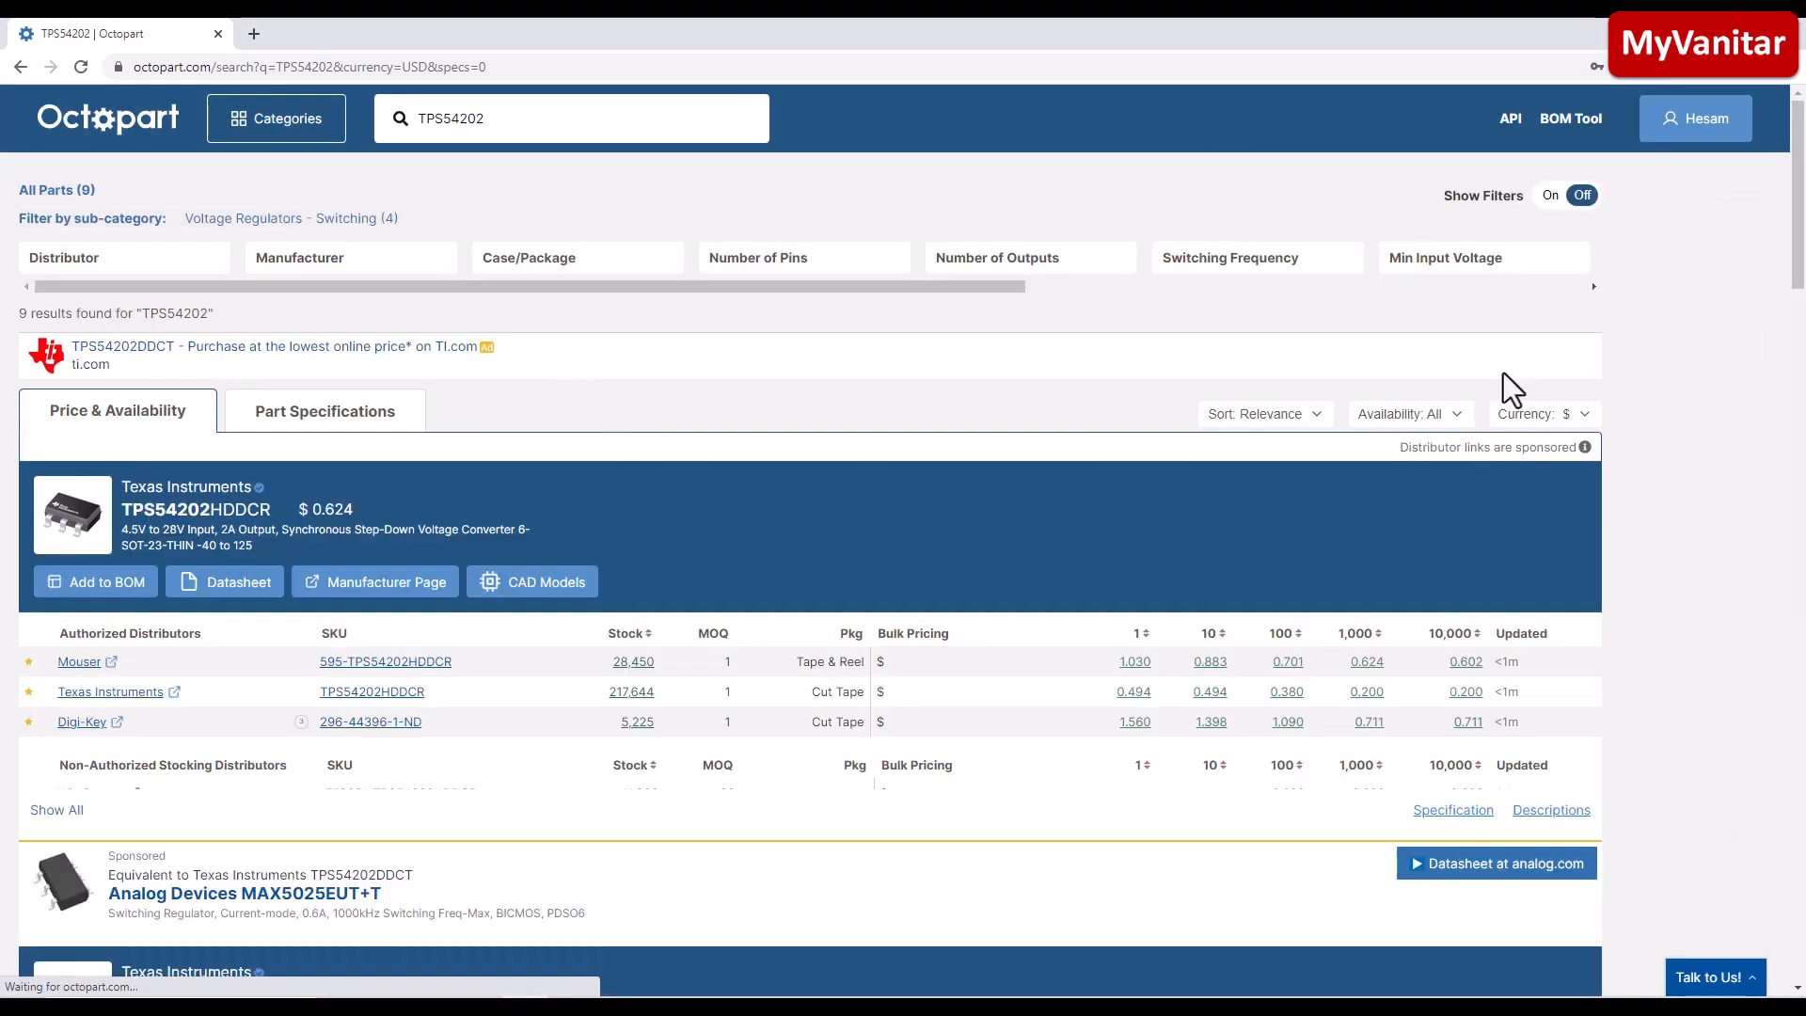
scroll(down, 3)
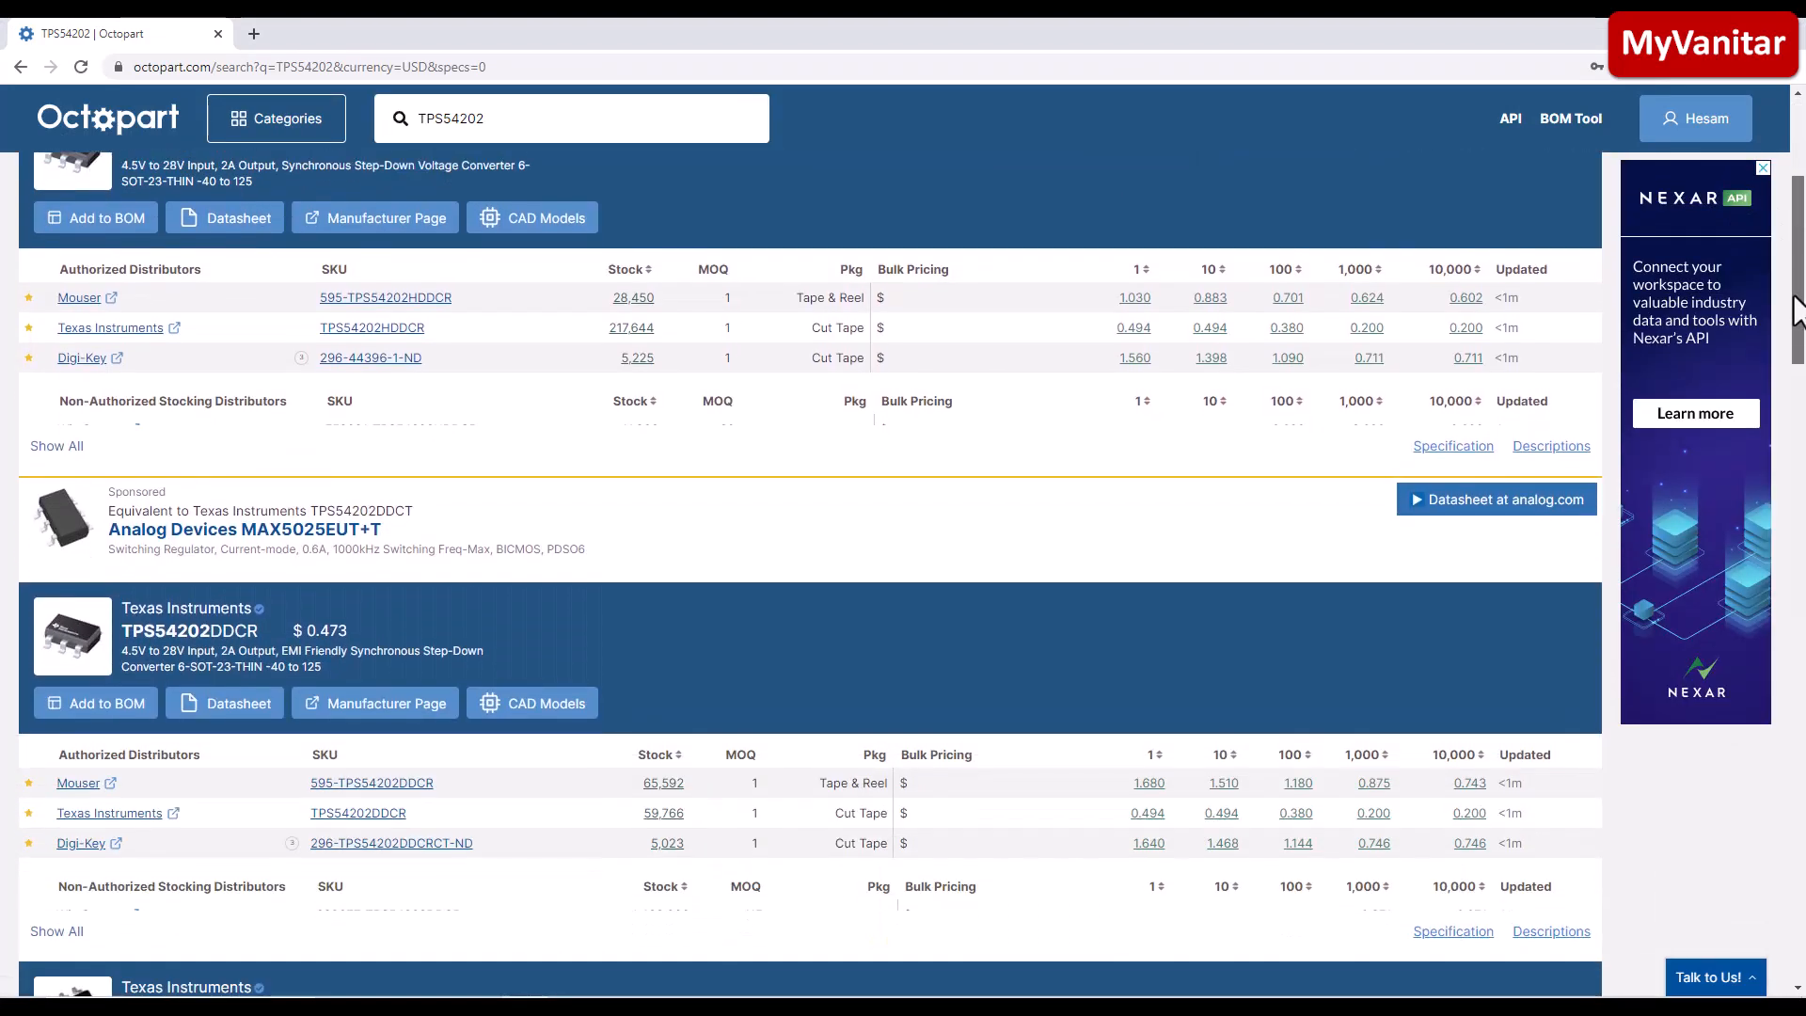
scroll(down, 3)
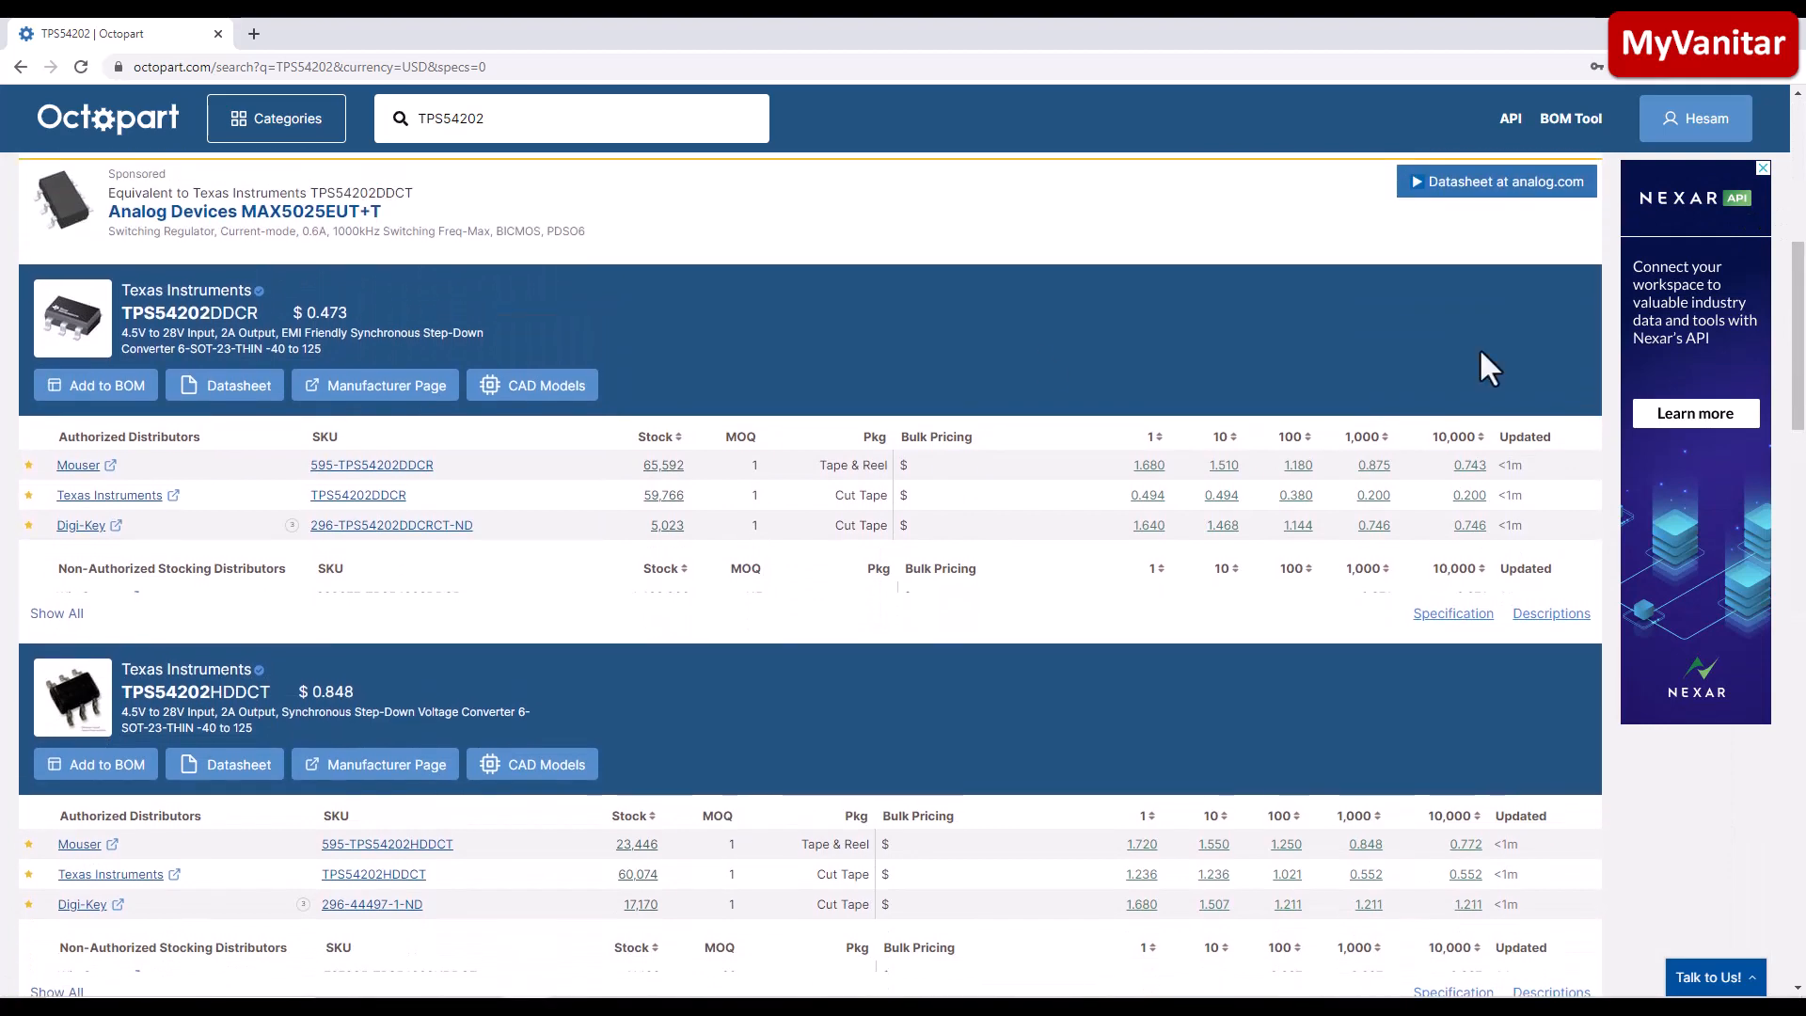
click(190, 312)
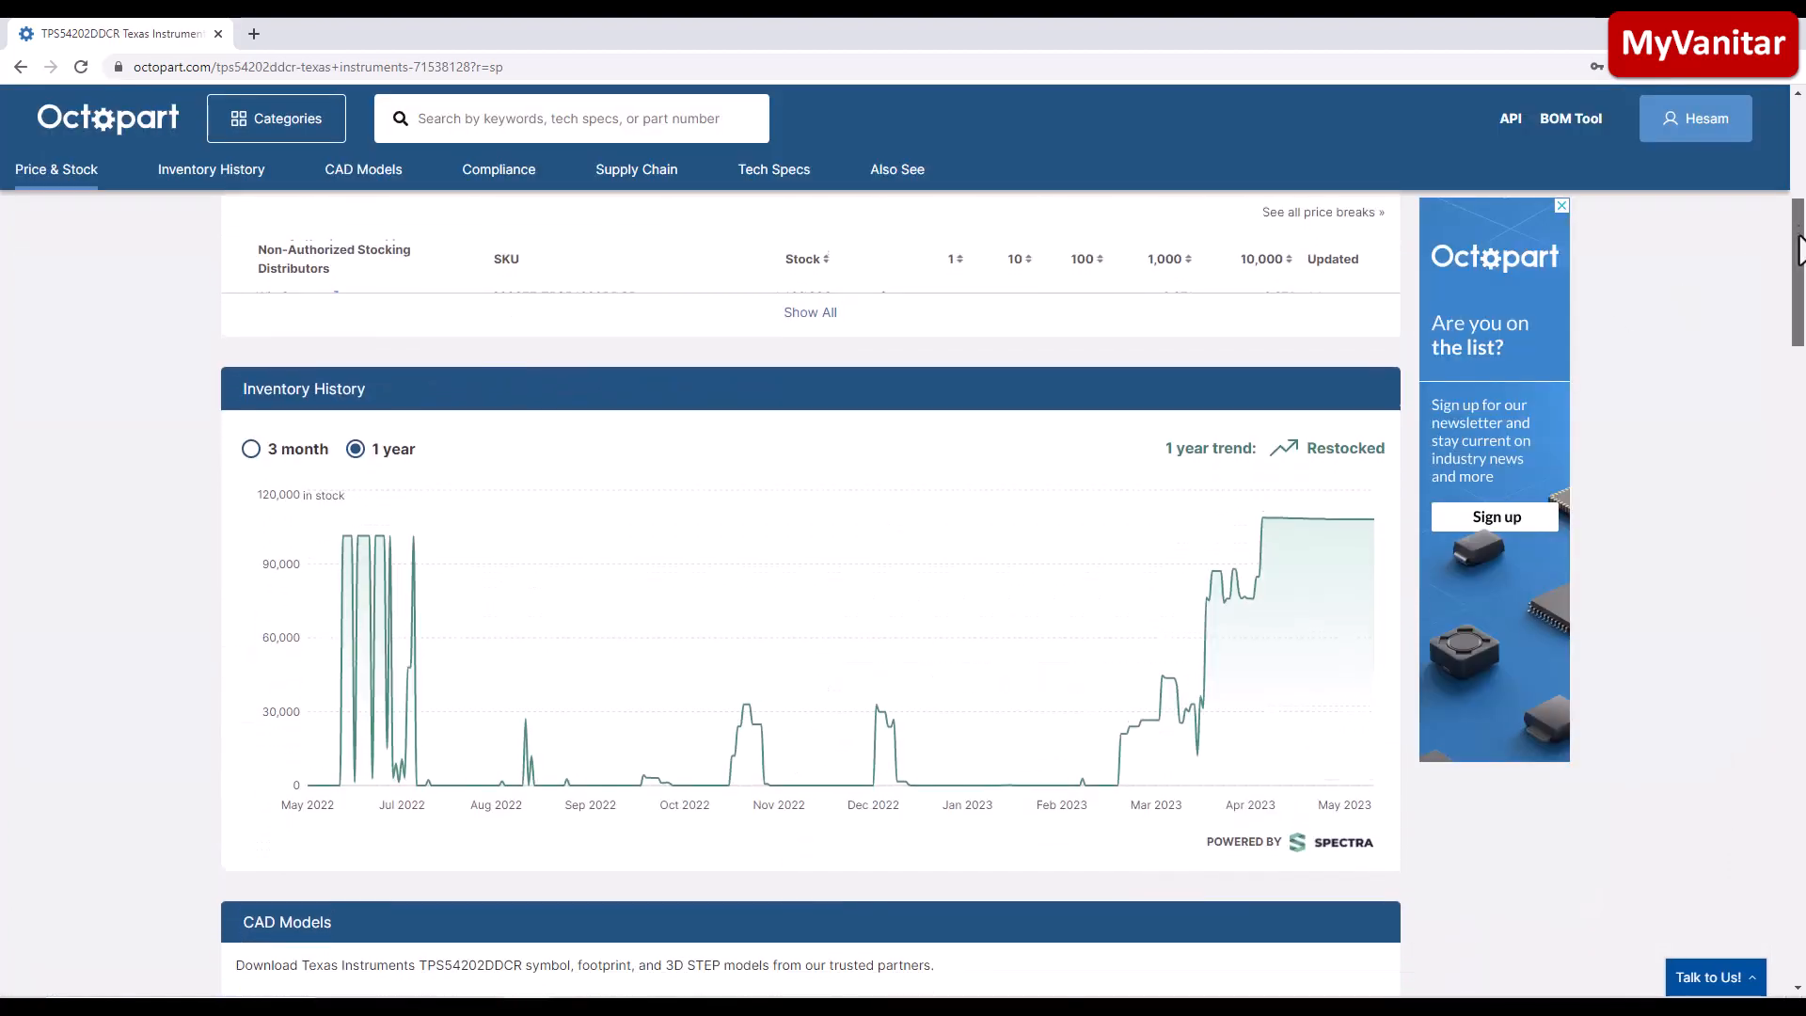
scroll(down, 3)
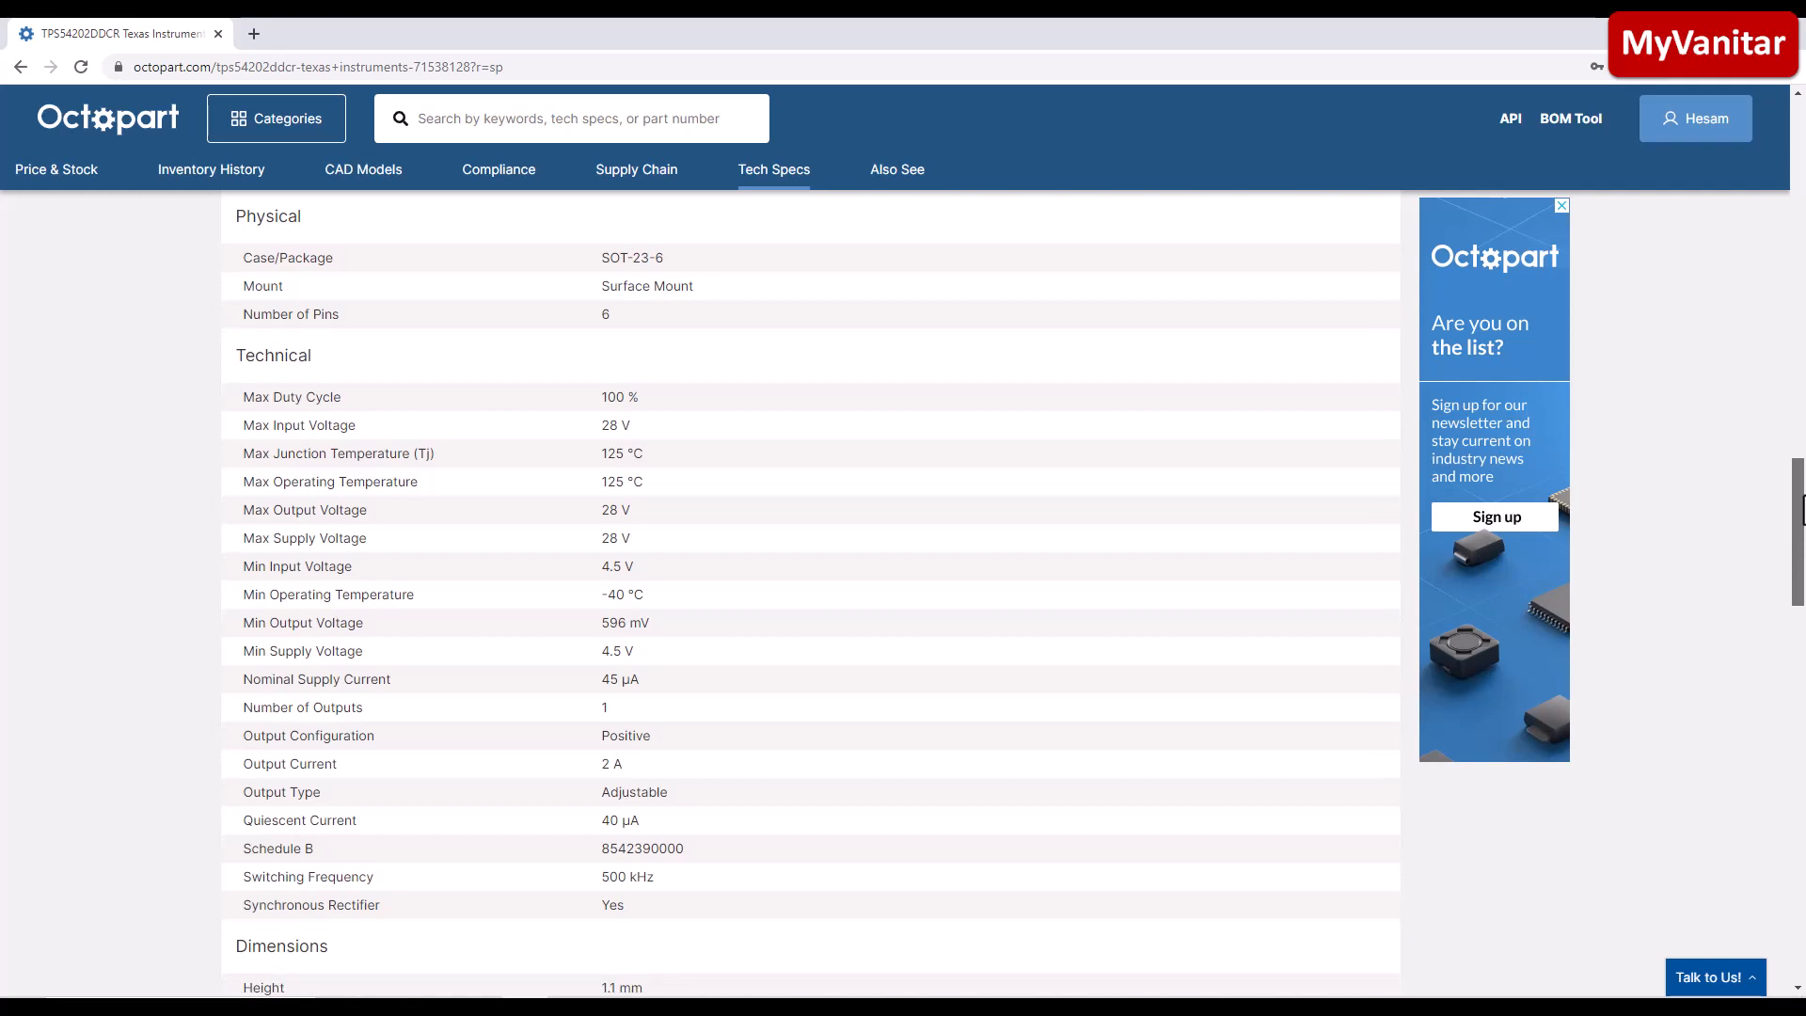
mouse_move(1757, 457)
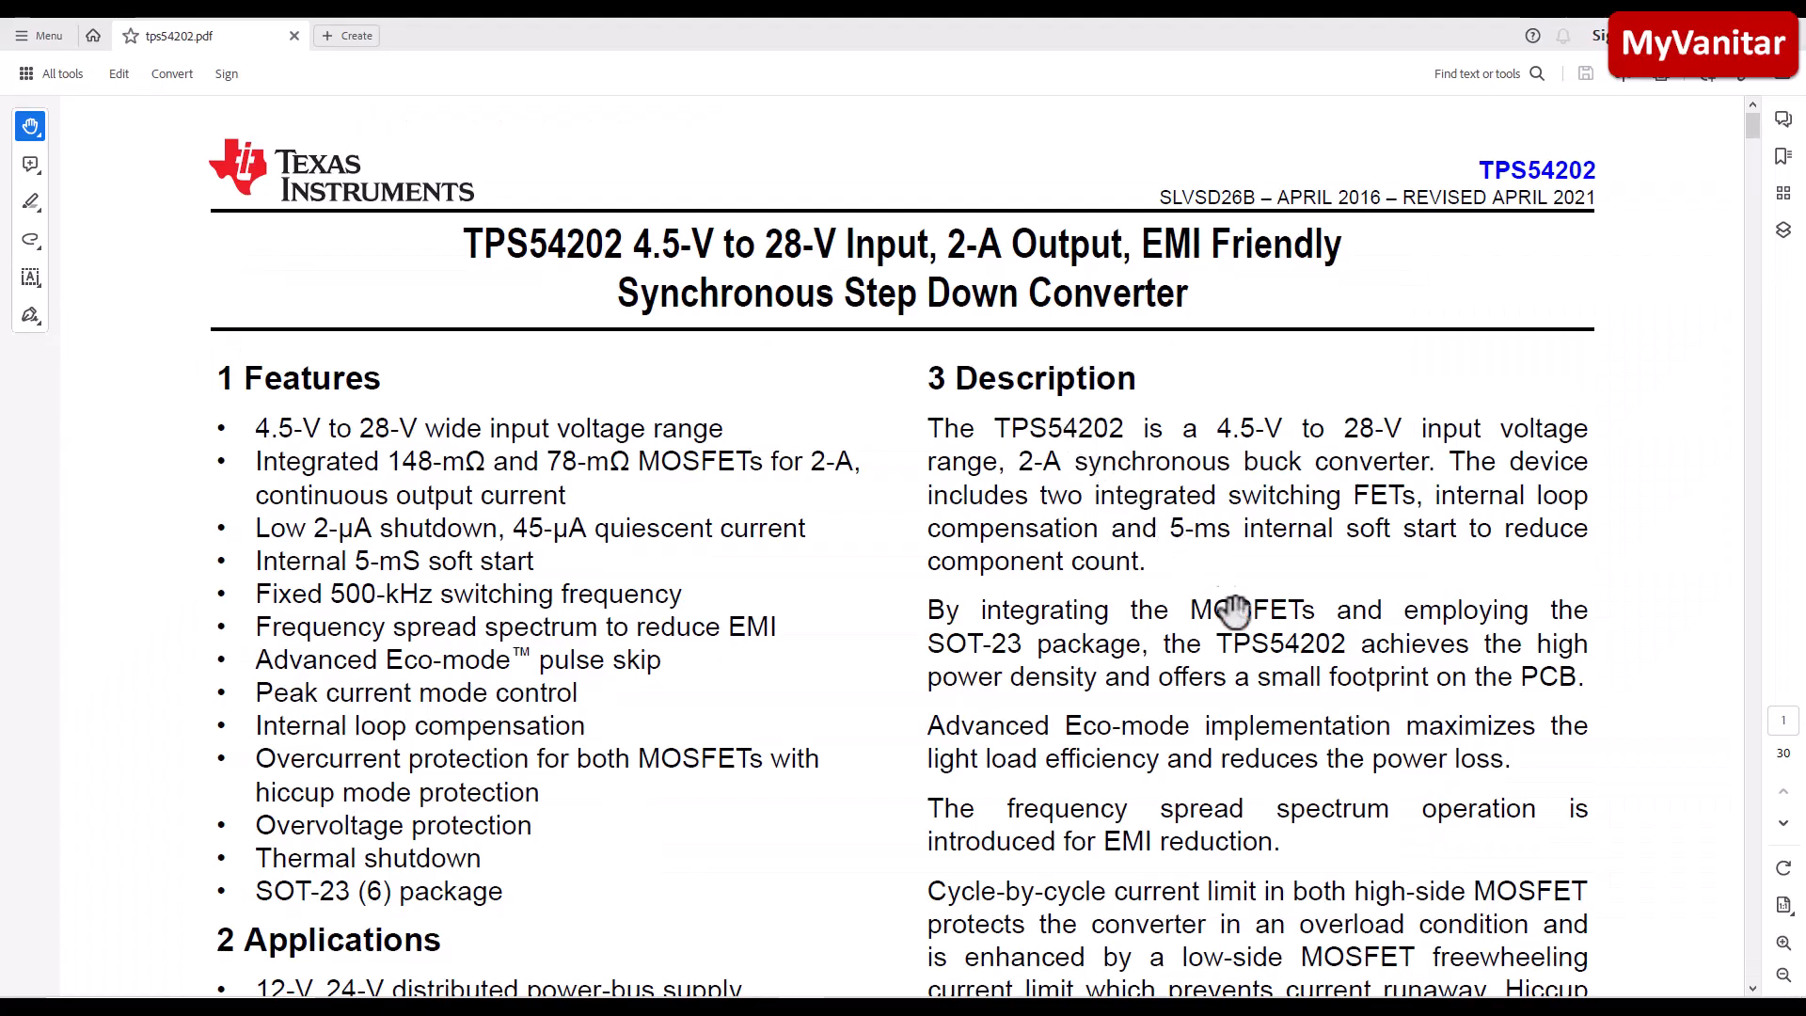
Scroll through the datasheet's features, simplified schematic and efficiency chart.
scroll(down, 3)
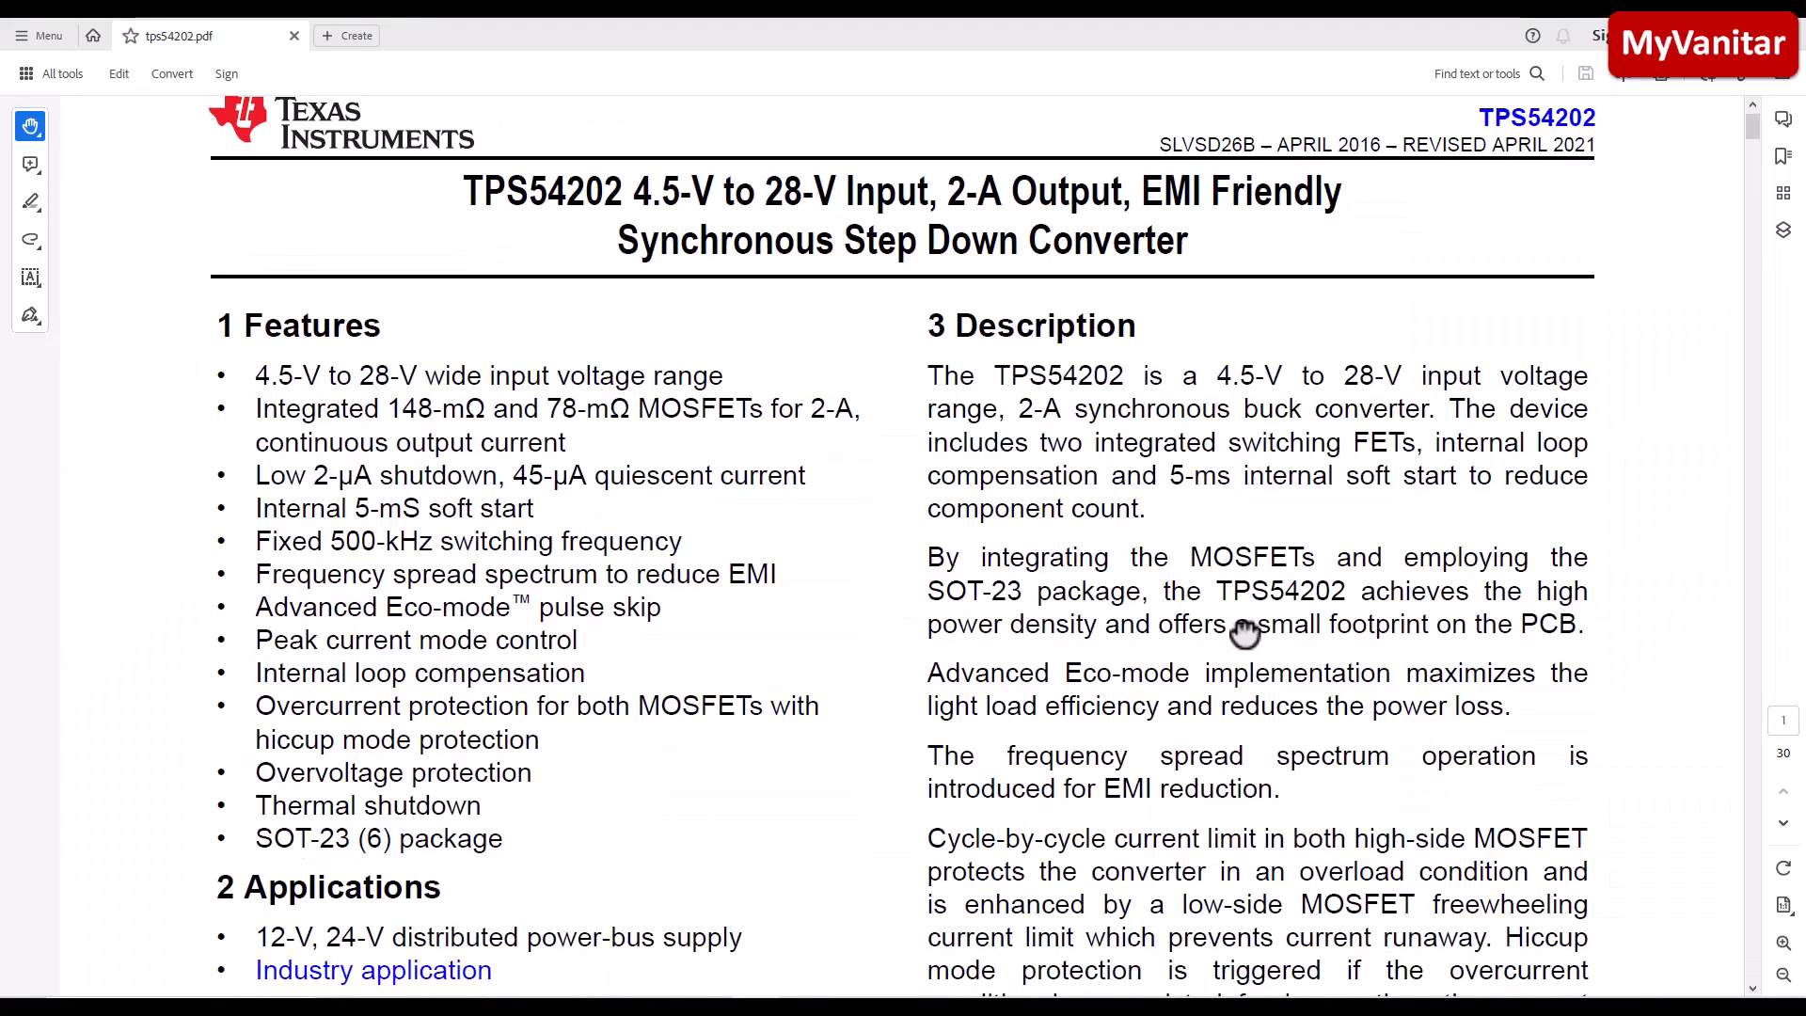
scroll(down, 3)
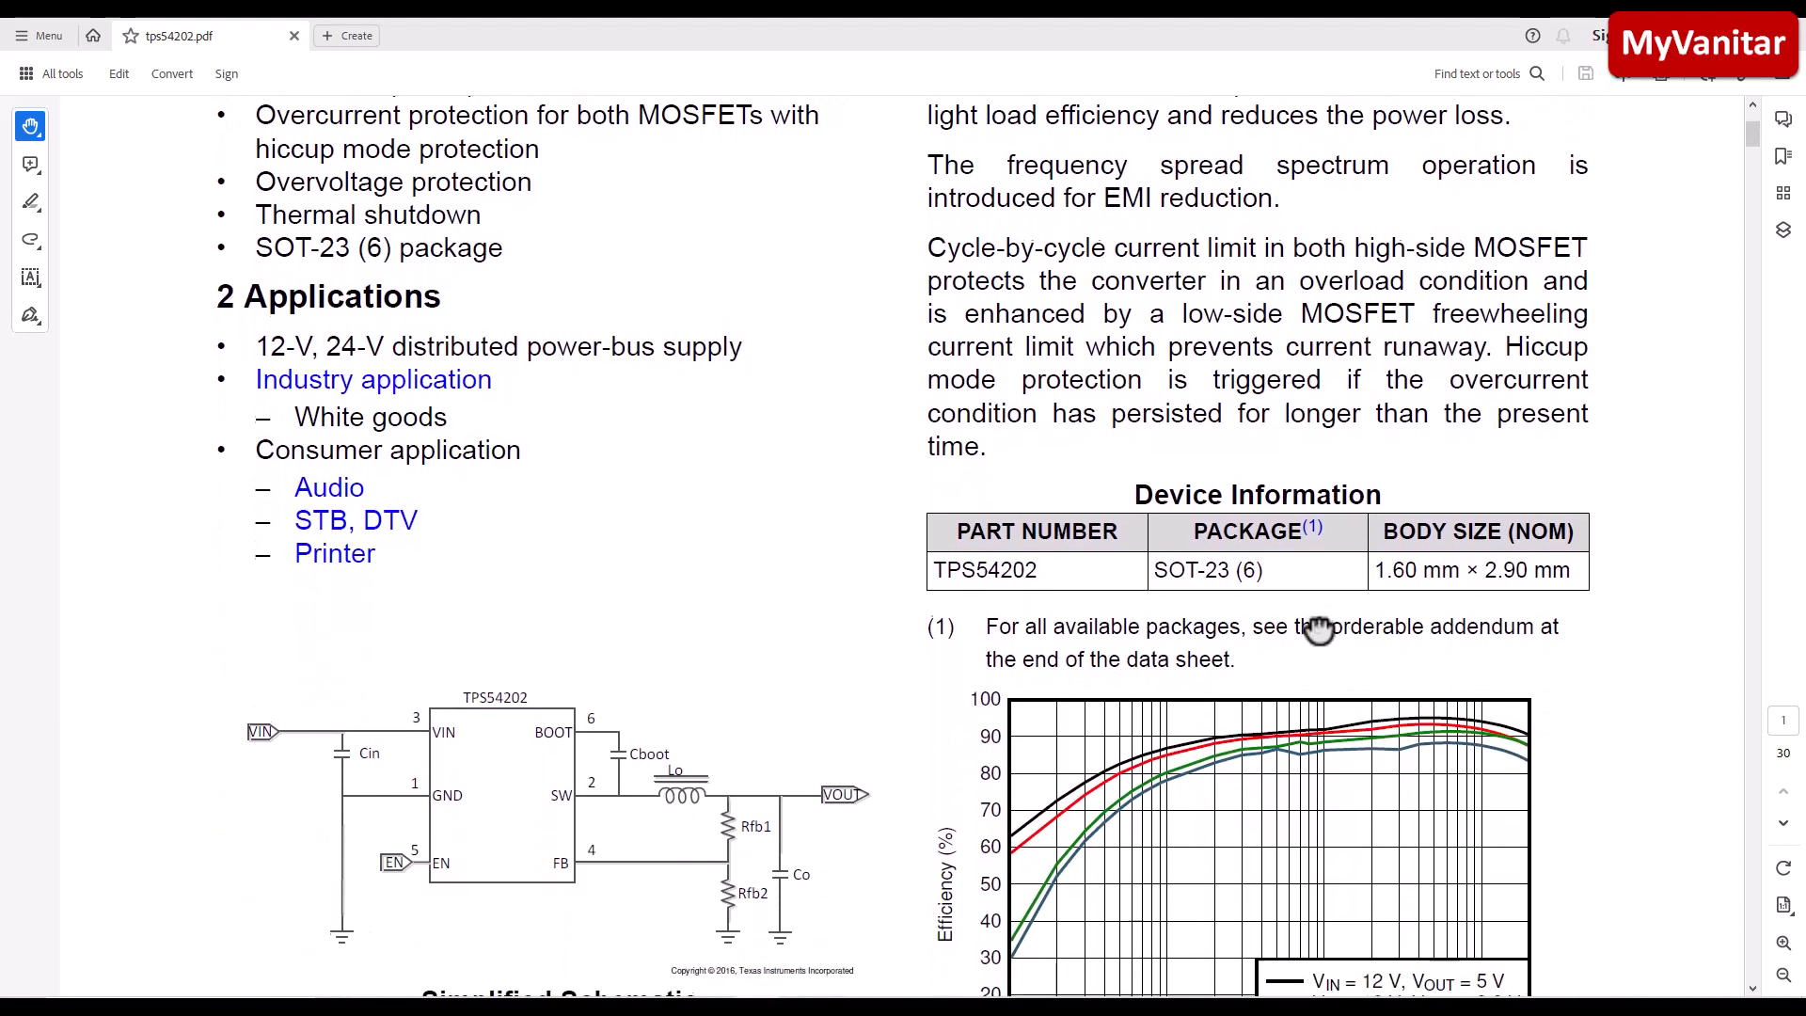
scroll(down, 3)
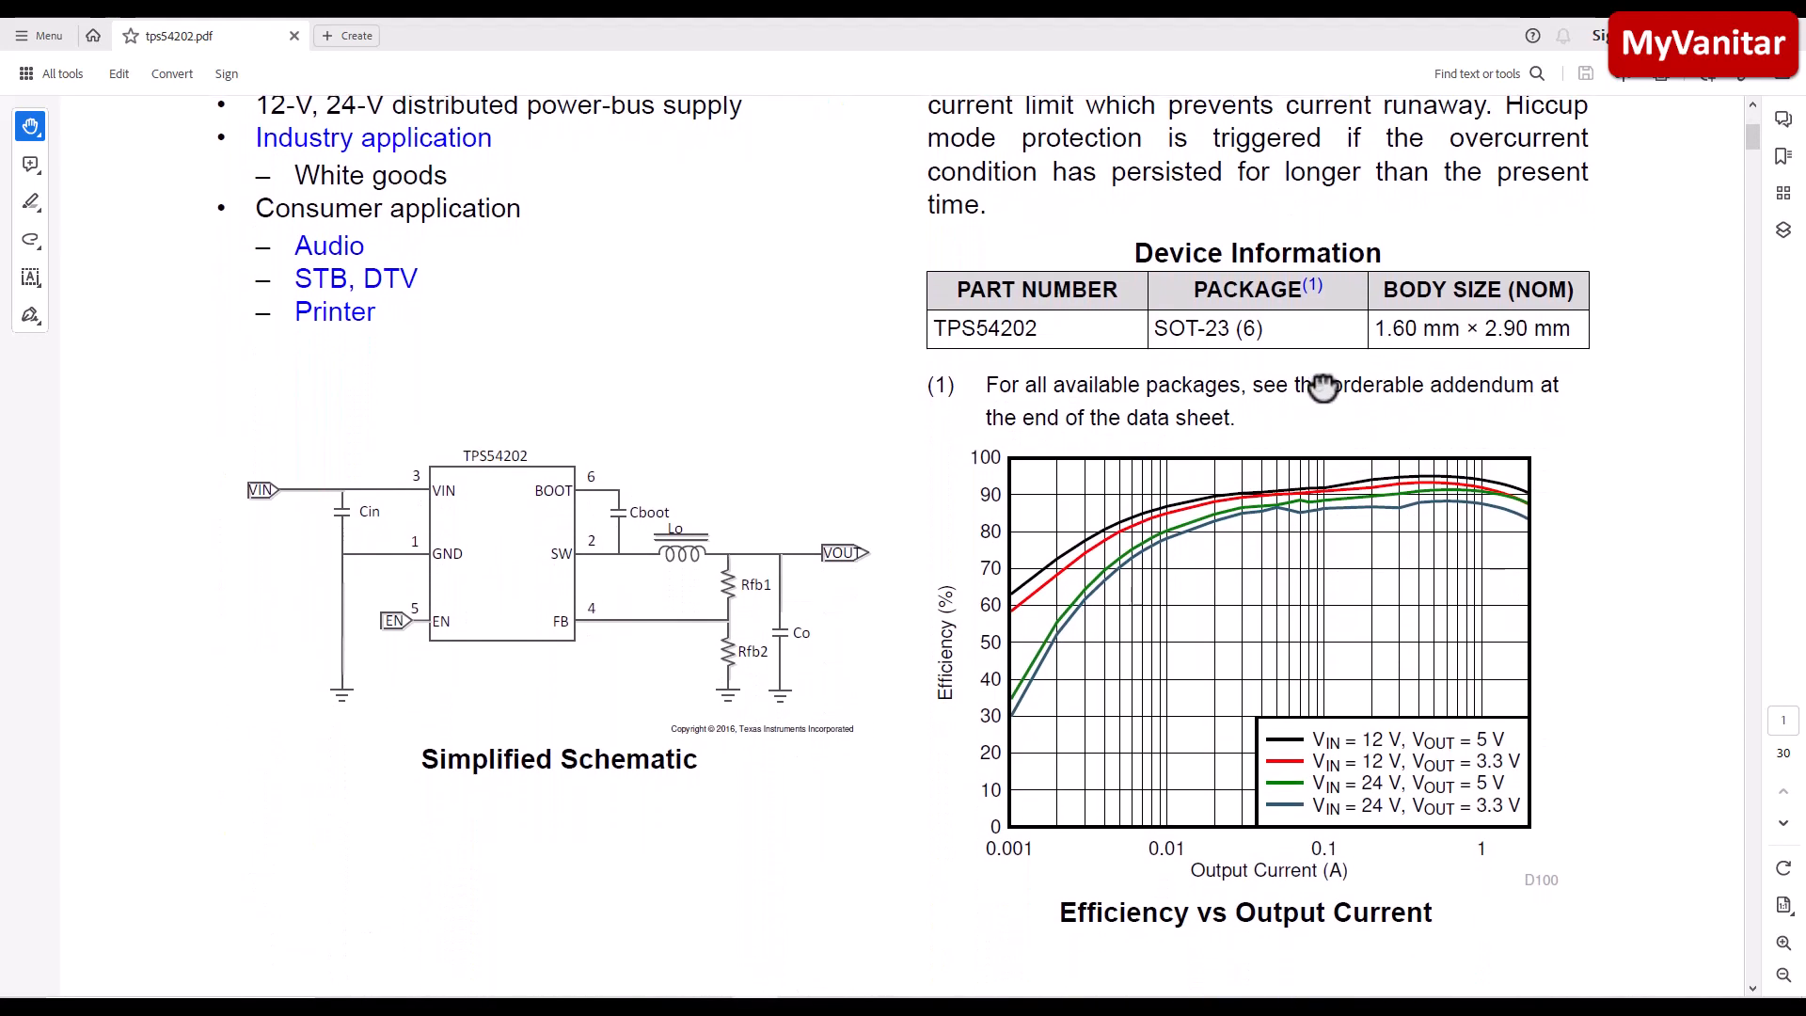
scroll(down, 3)
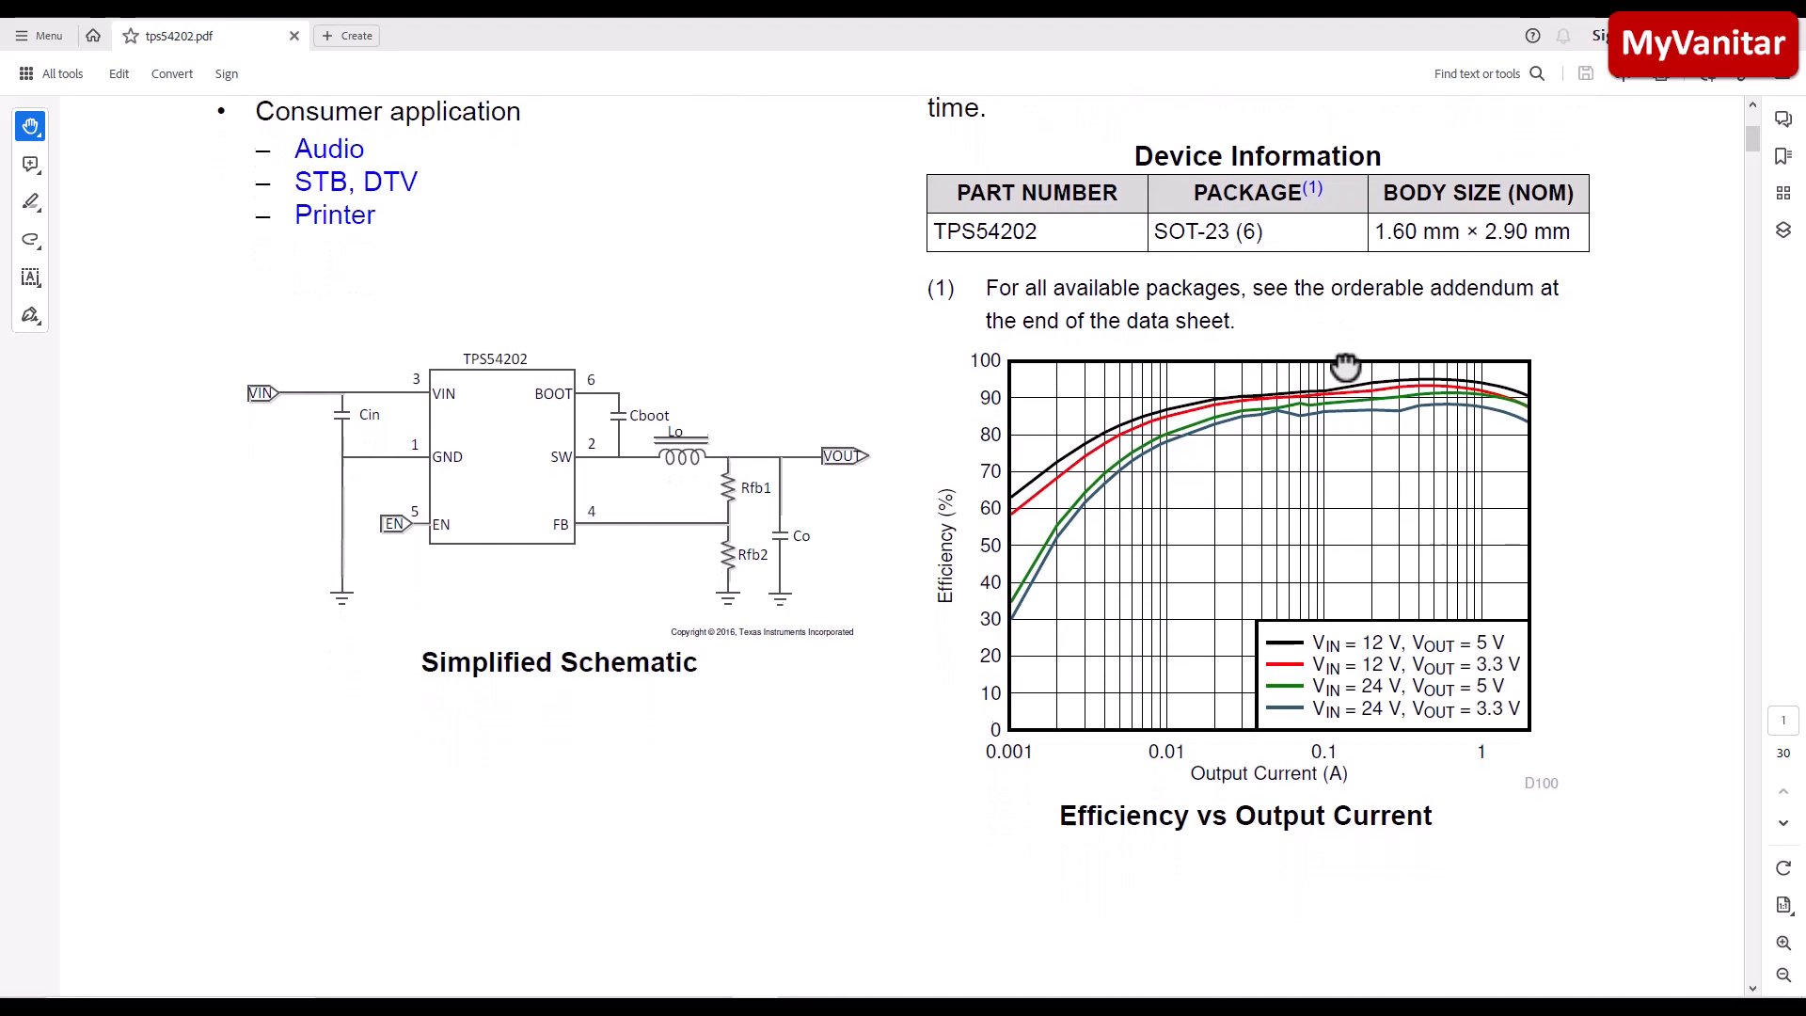
scroll(down, 3)
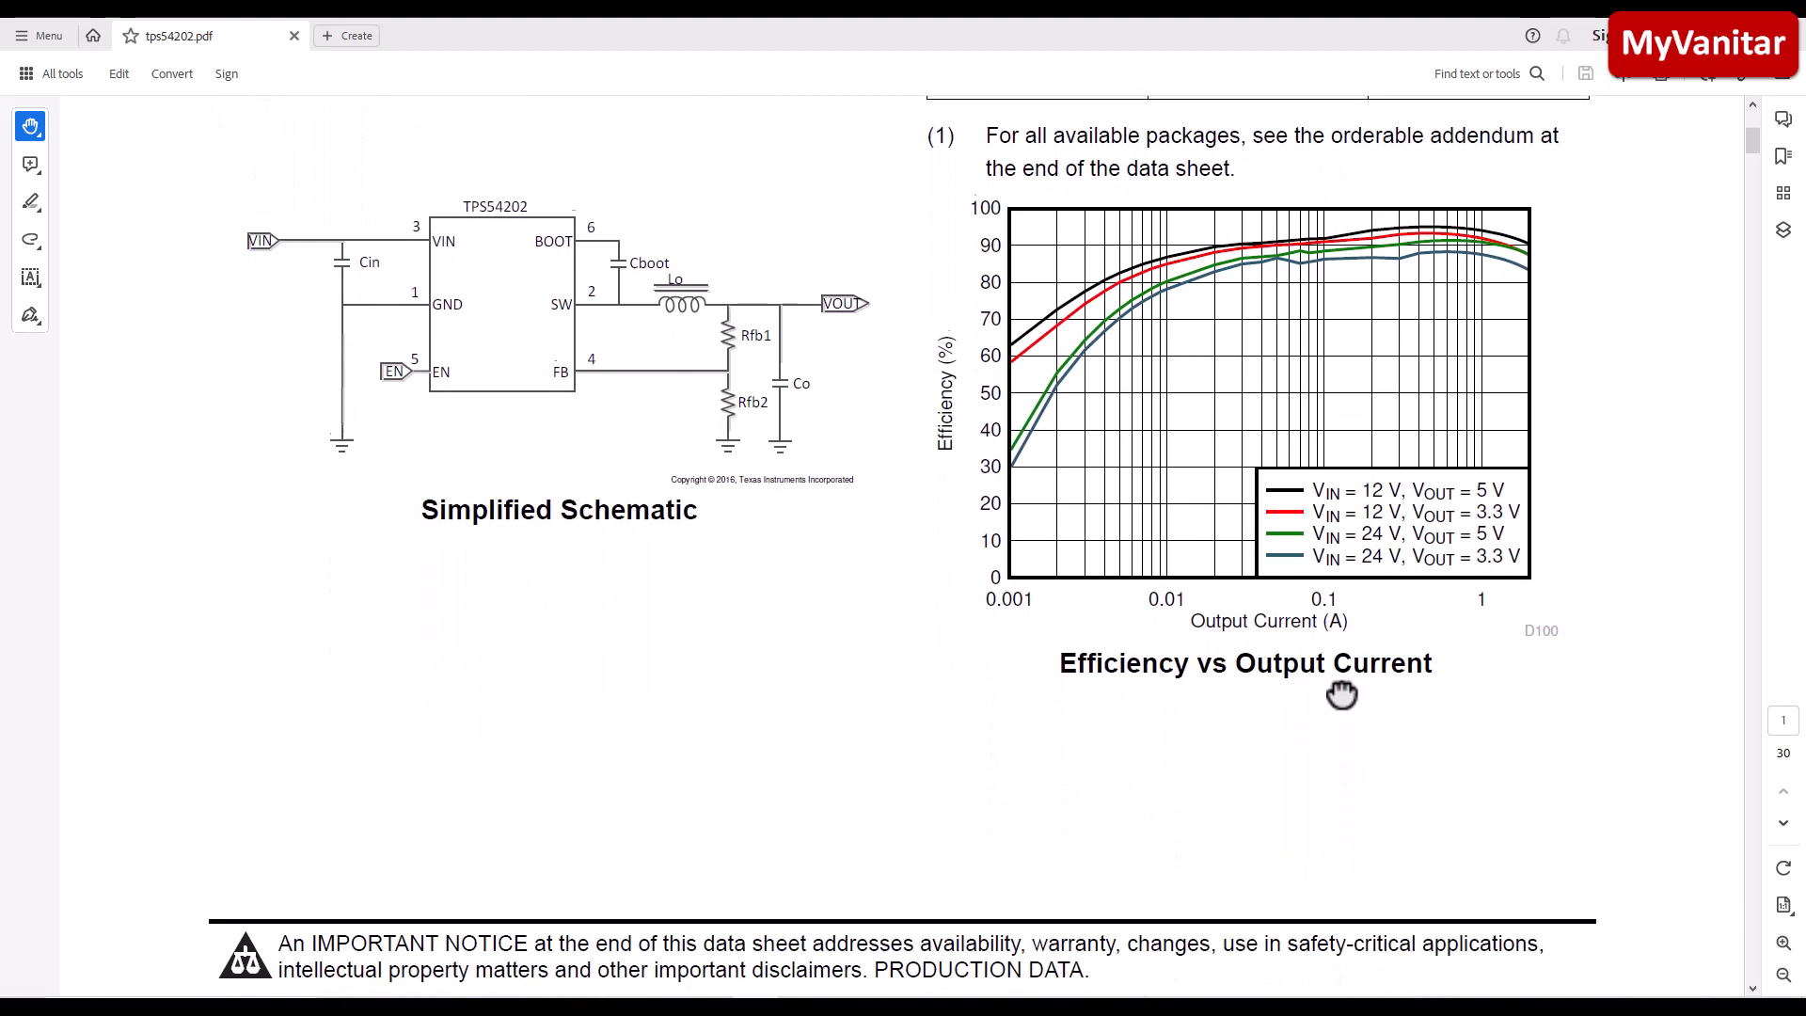
scroll(down, 3)
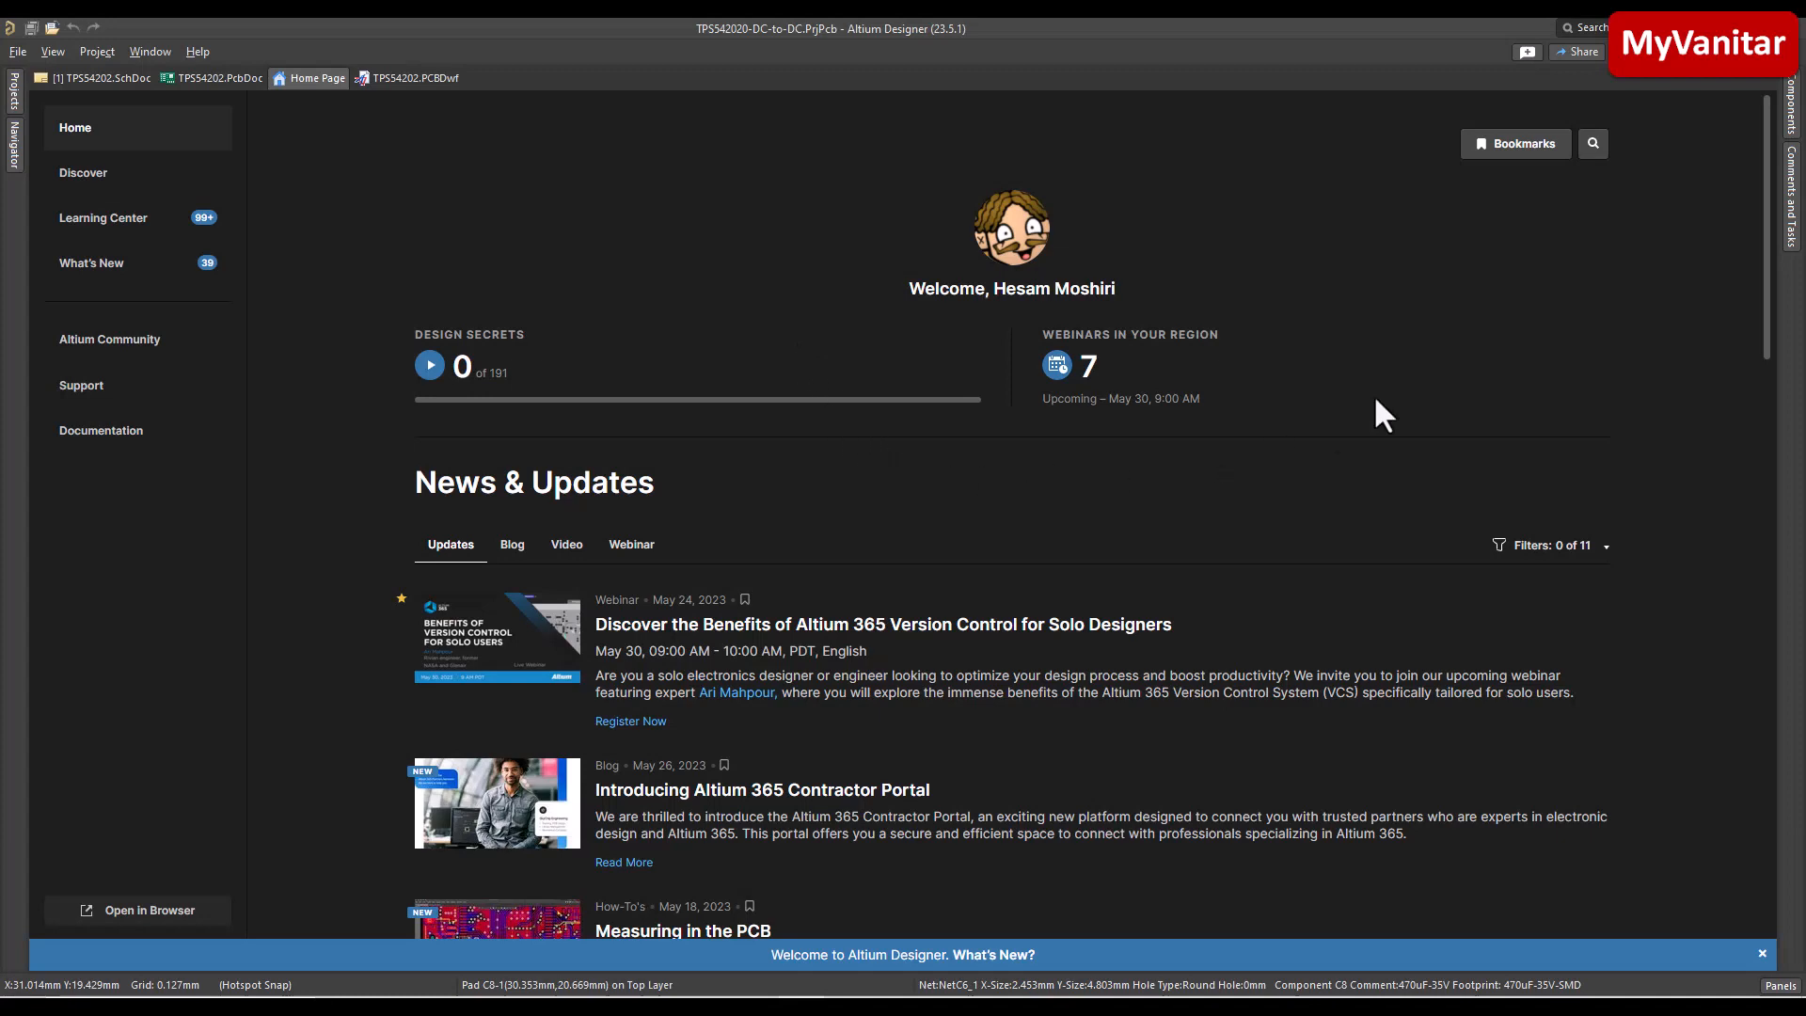
scroll(down, 3)
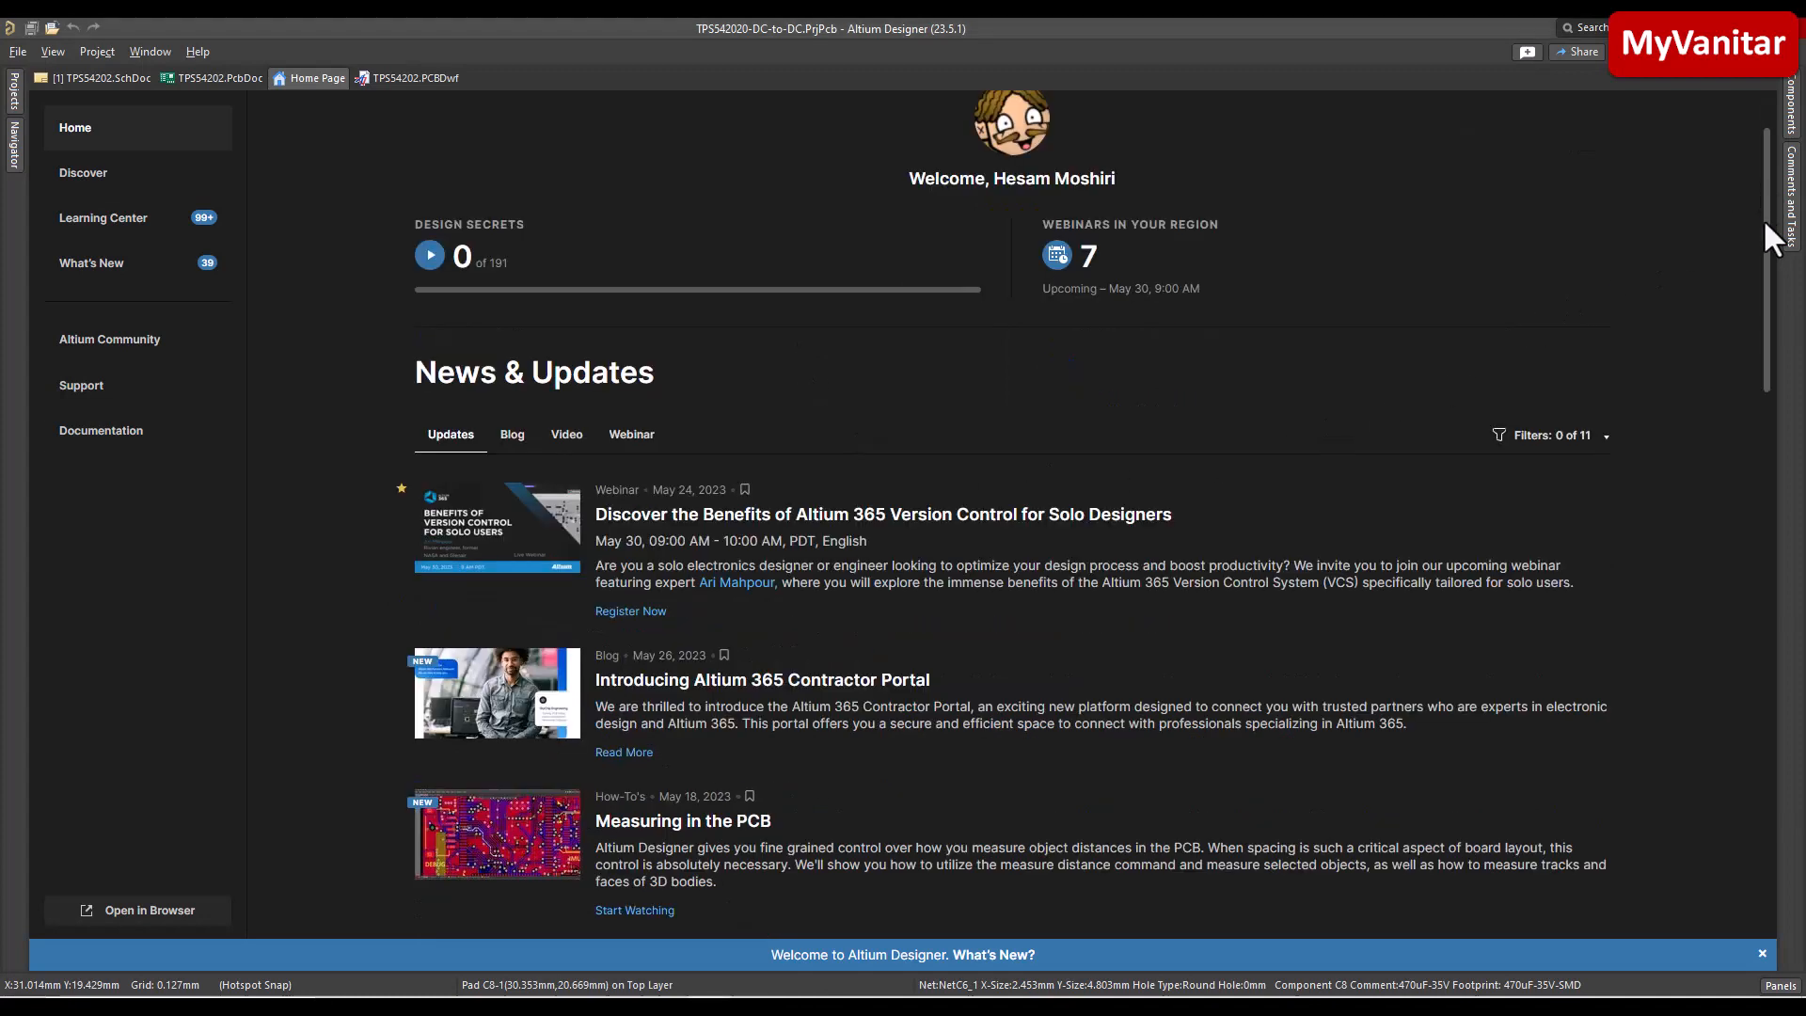
scroll(down, 3)
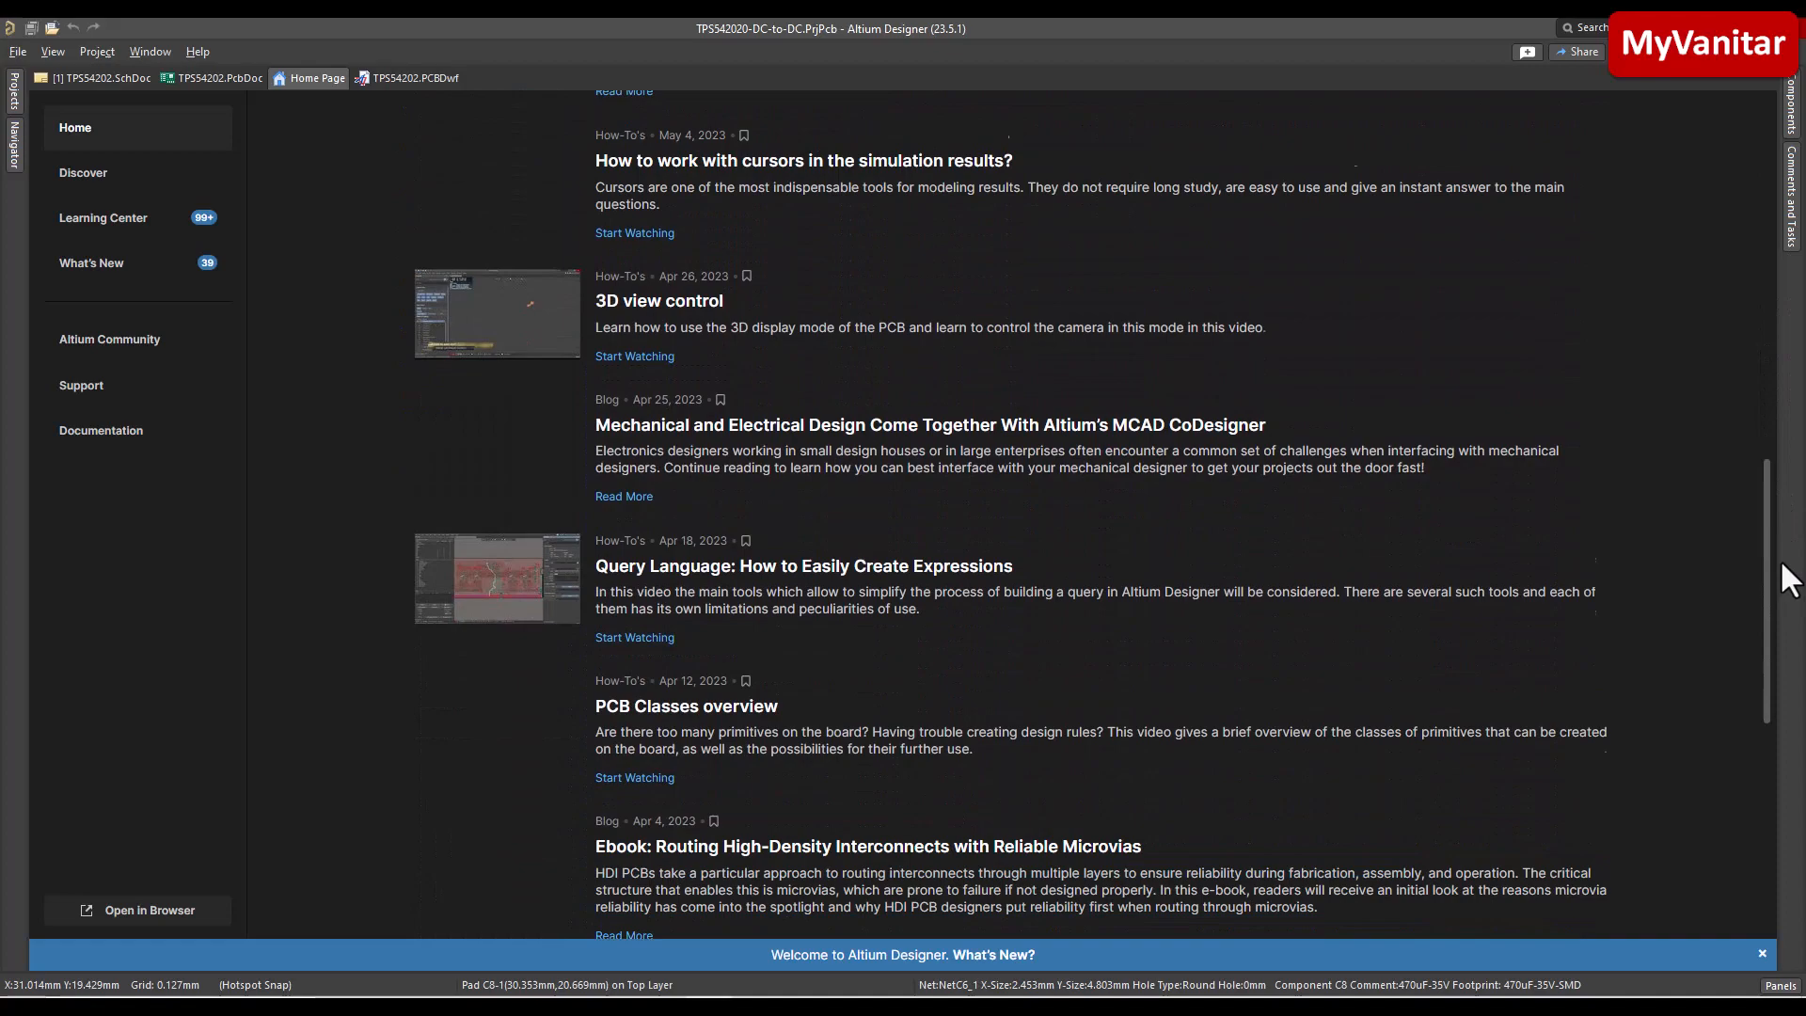
scroll(up, 3)
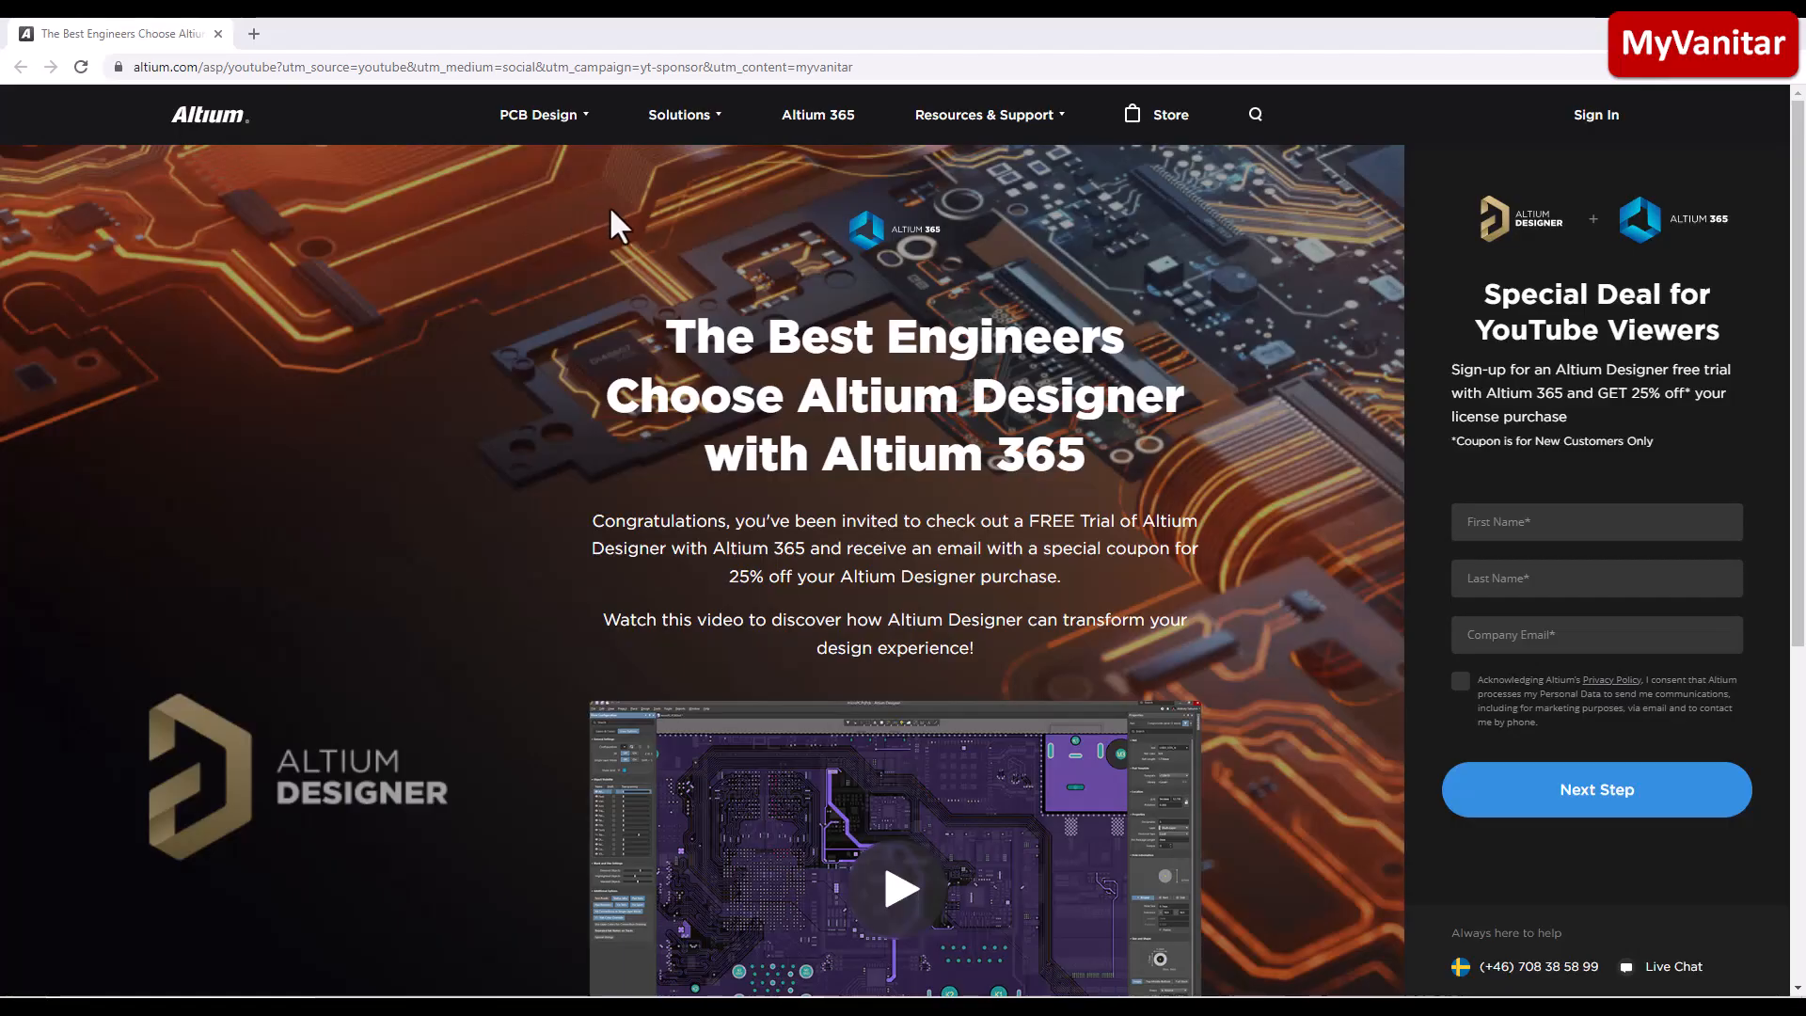
scroll(down, 3)
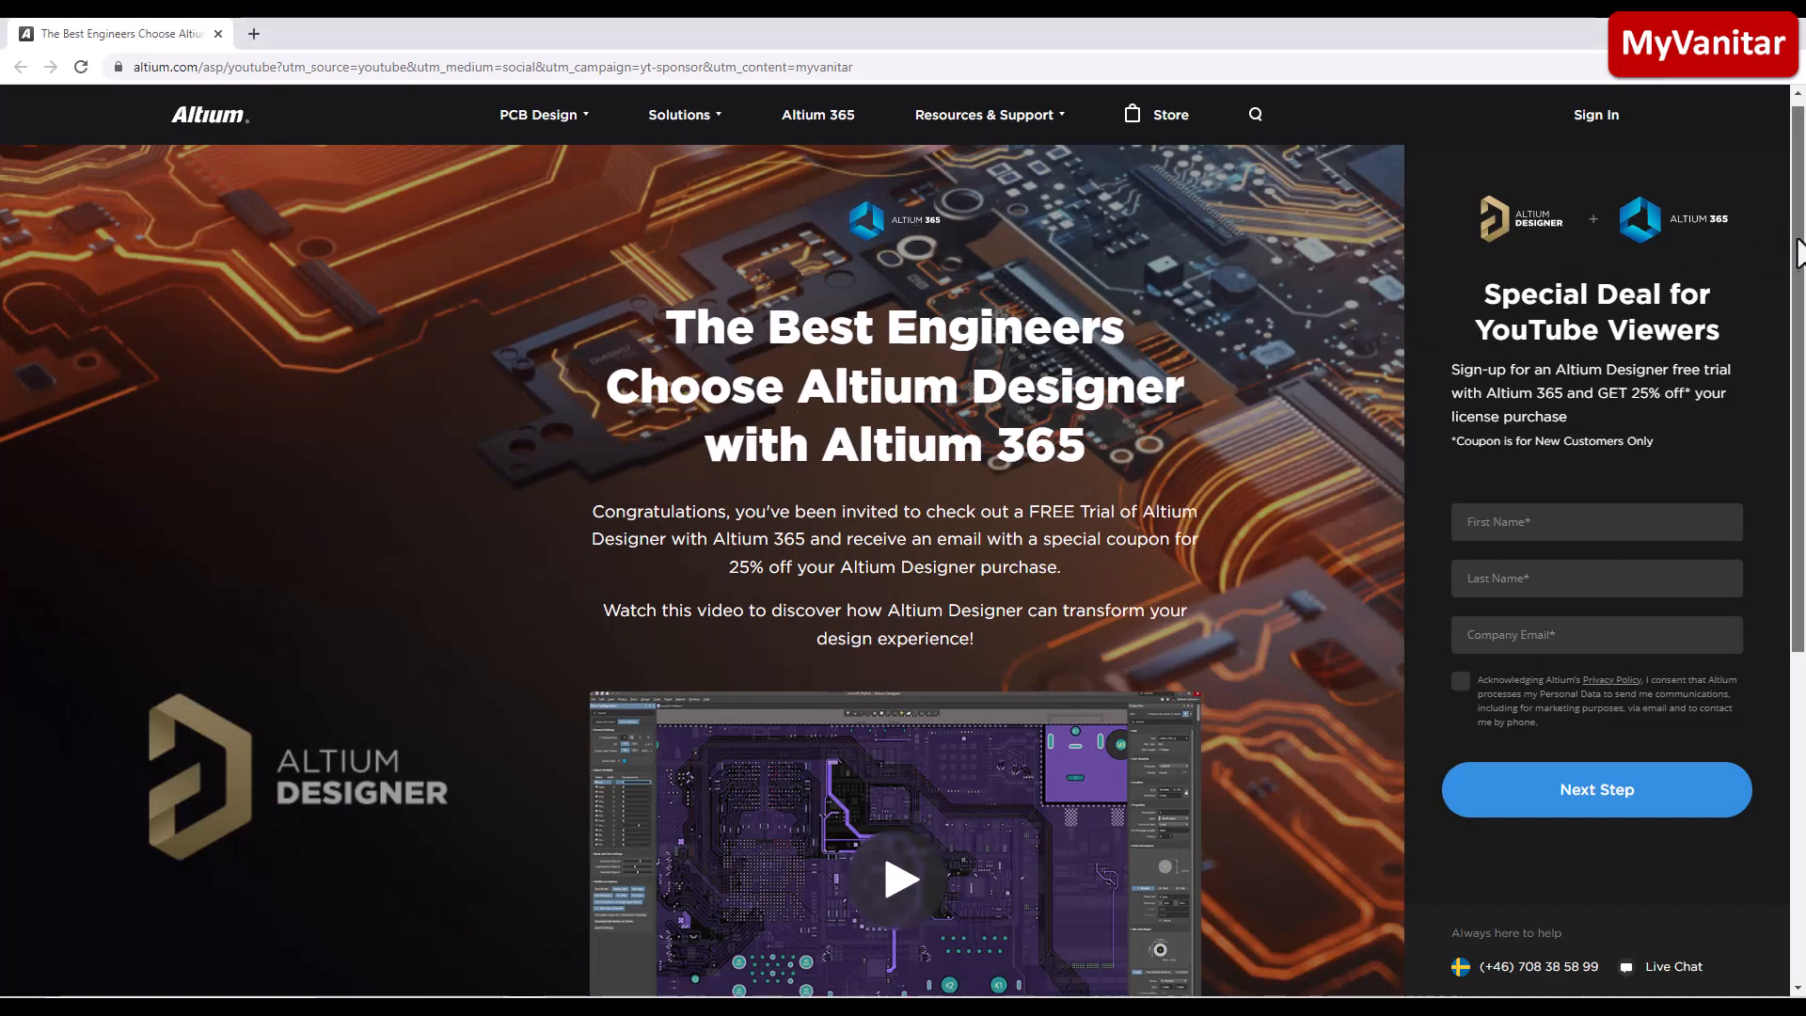
scroll(down, 3)
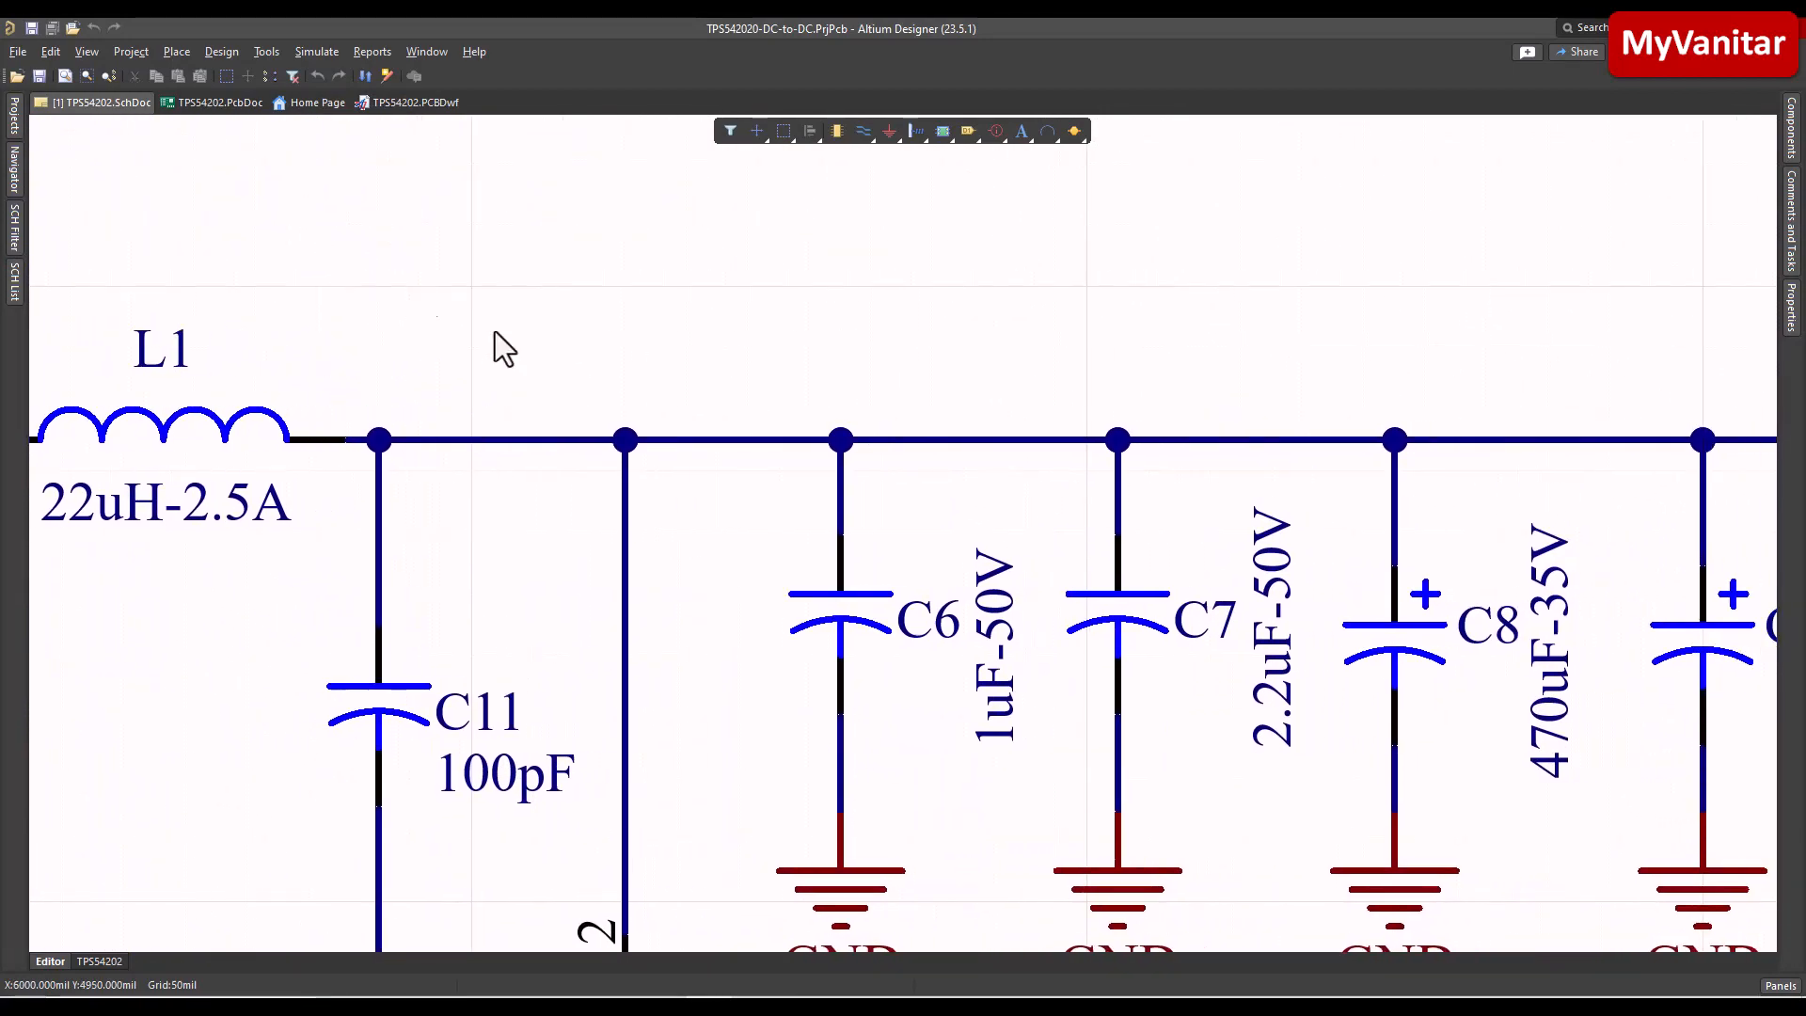
Switch to TPS54202.PcbDoc and keep the Altium Standard 2D view configuration.
click(218, 102)
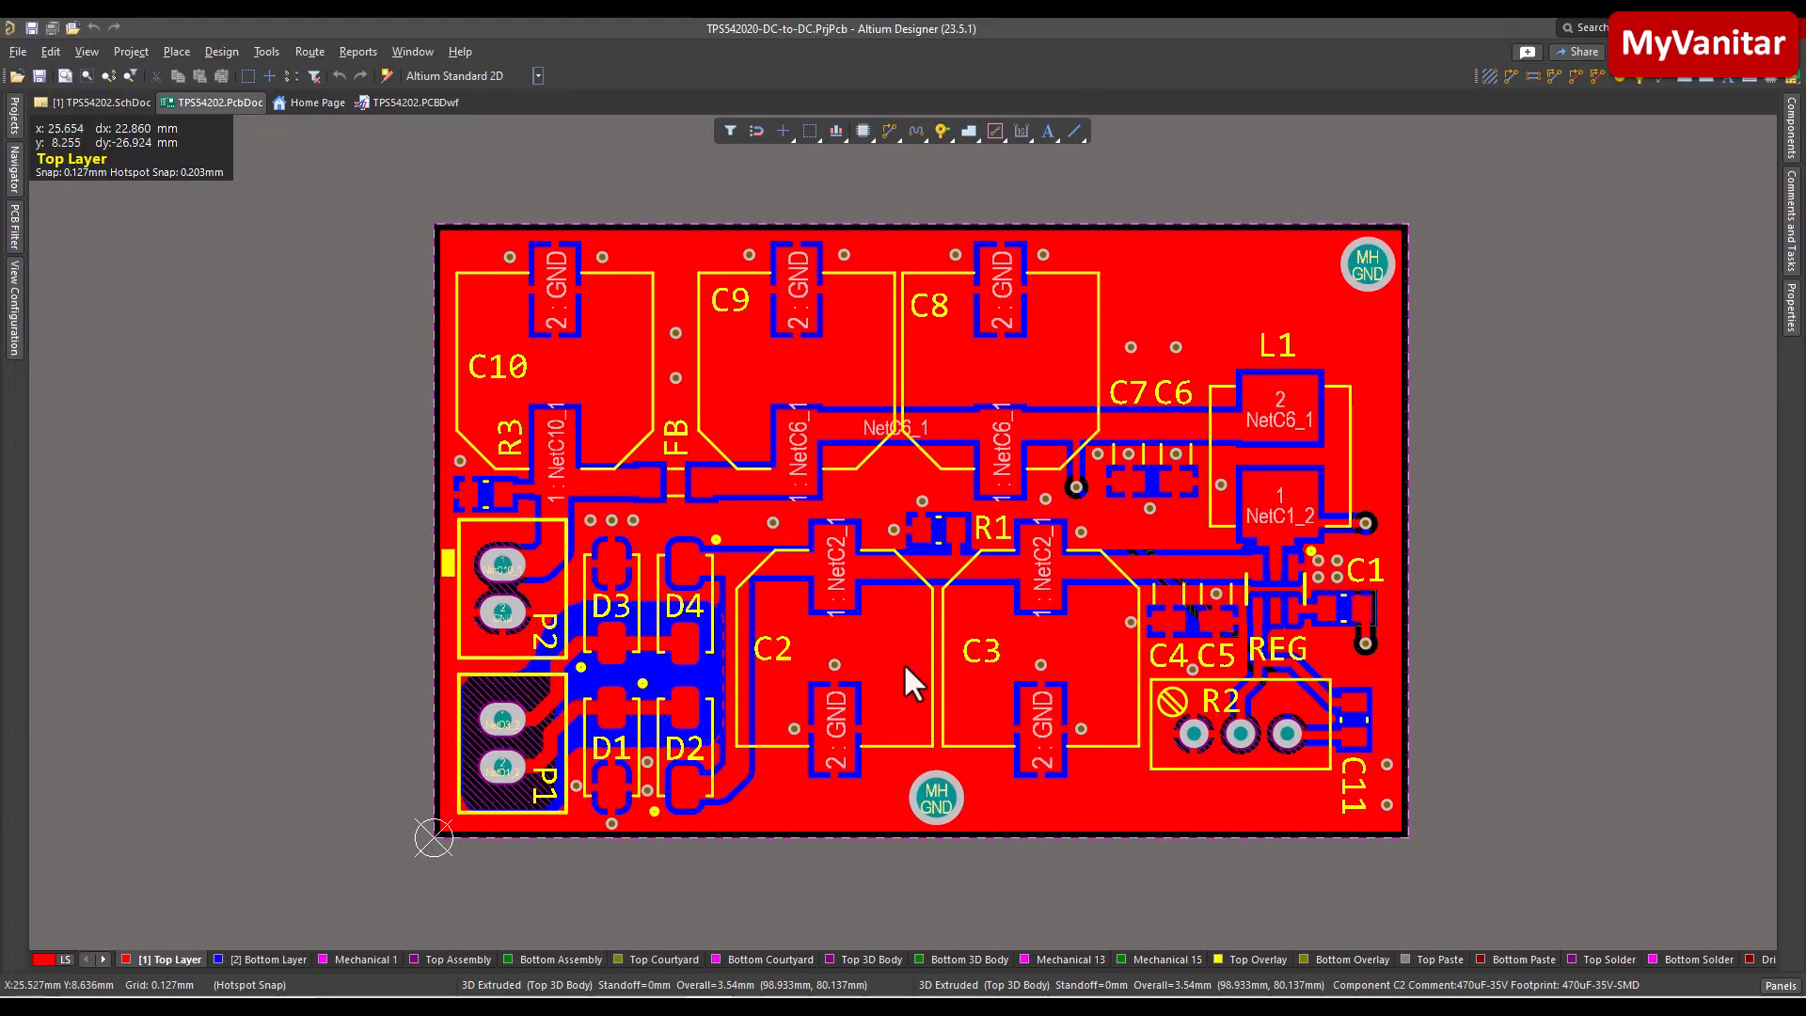
click(469, 75)
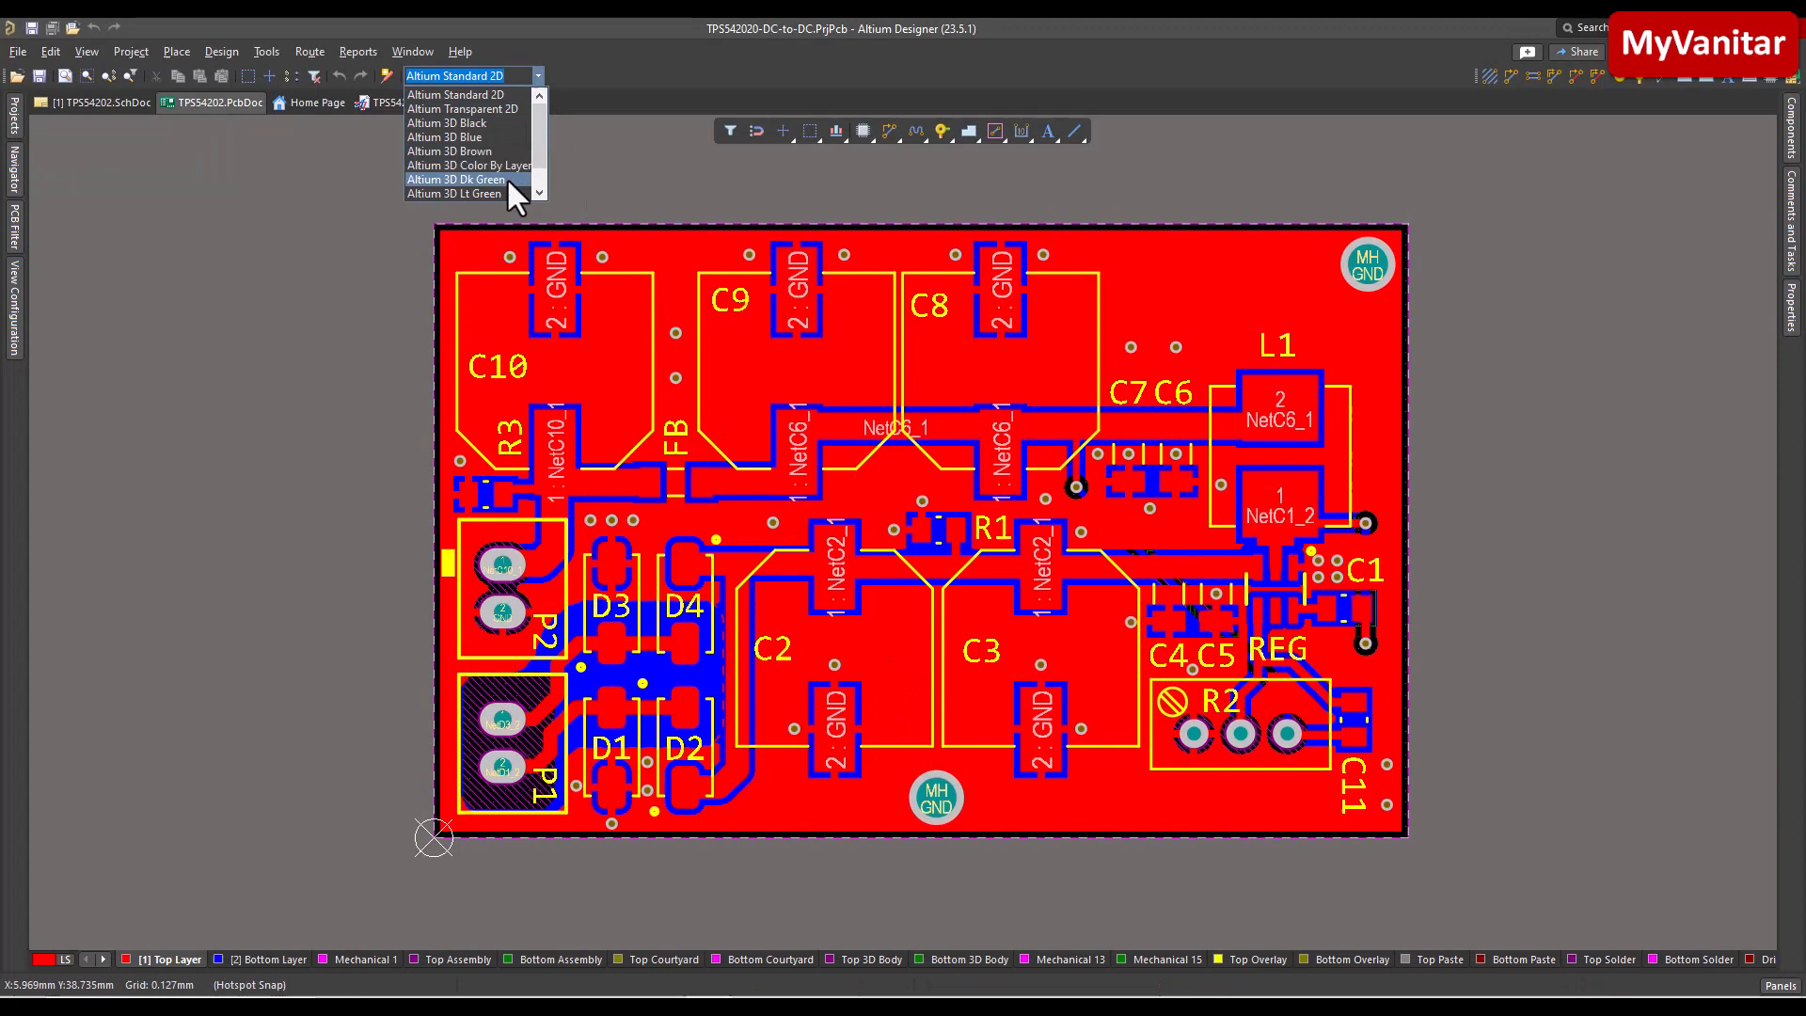
click(455, 179)
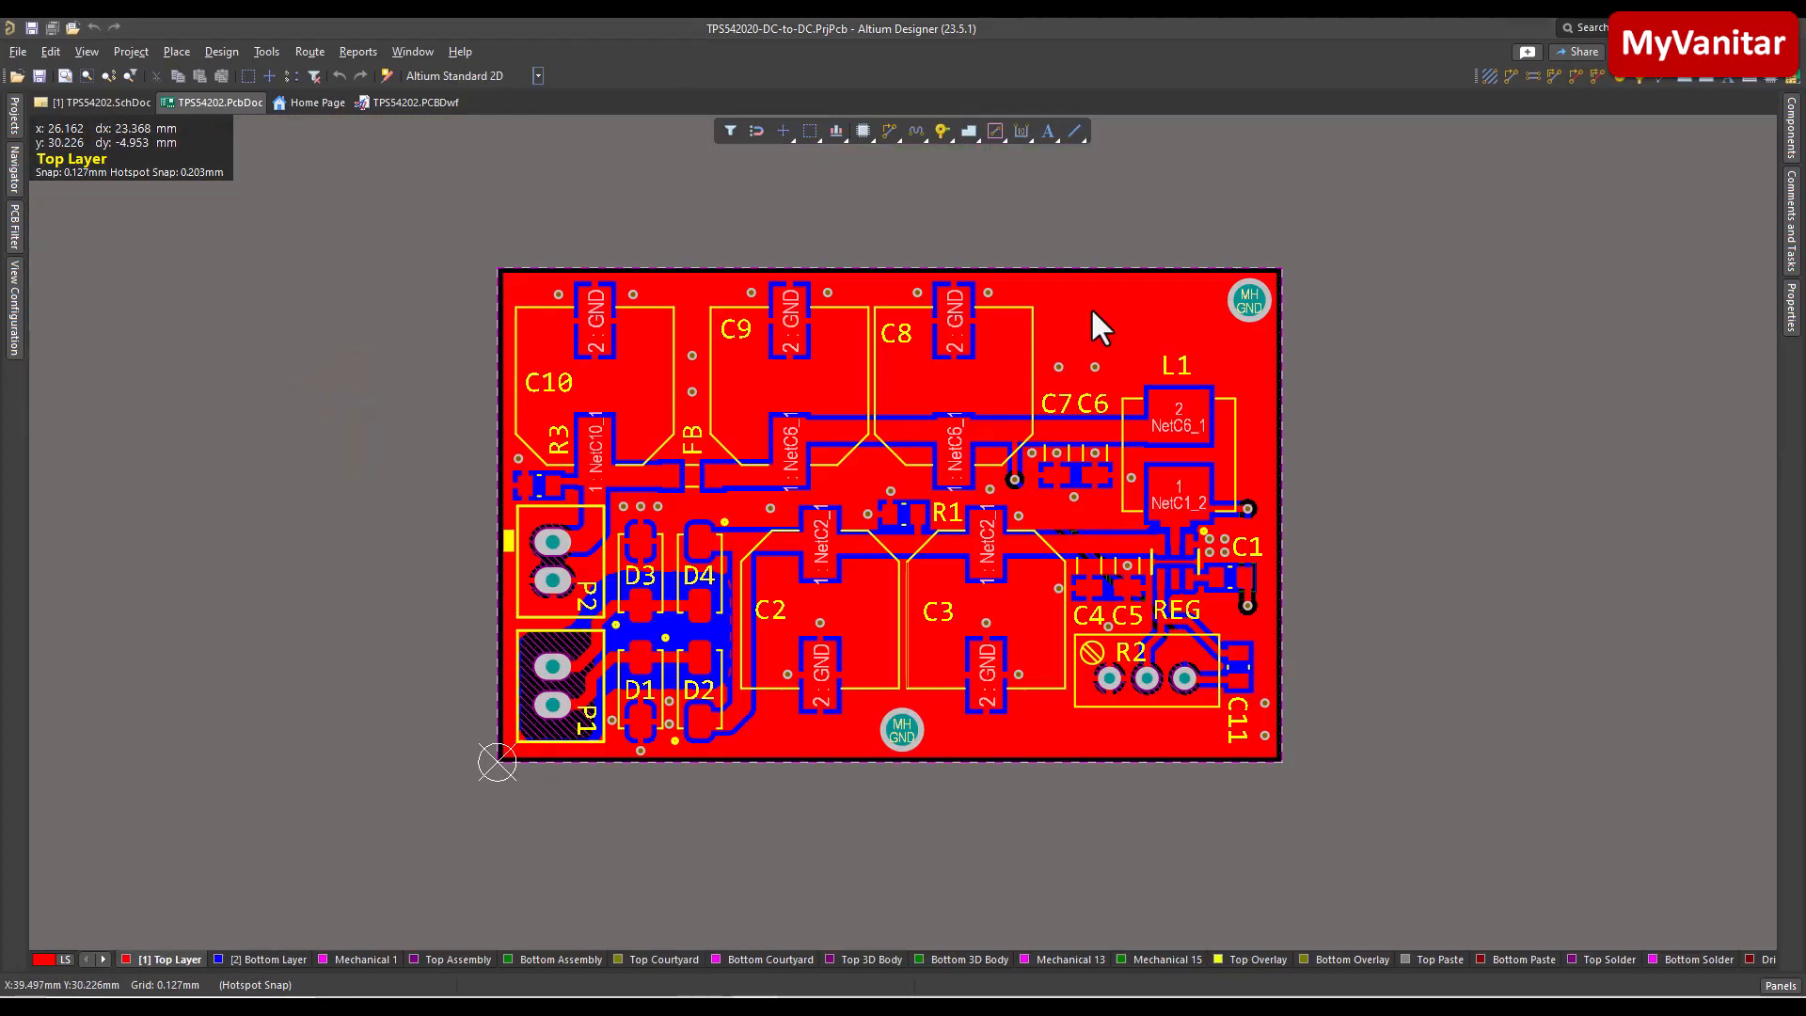
mouse_move(1214, 837)
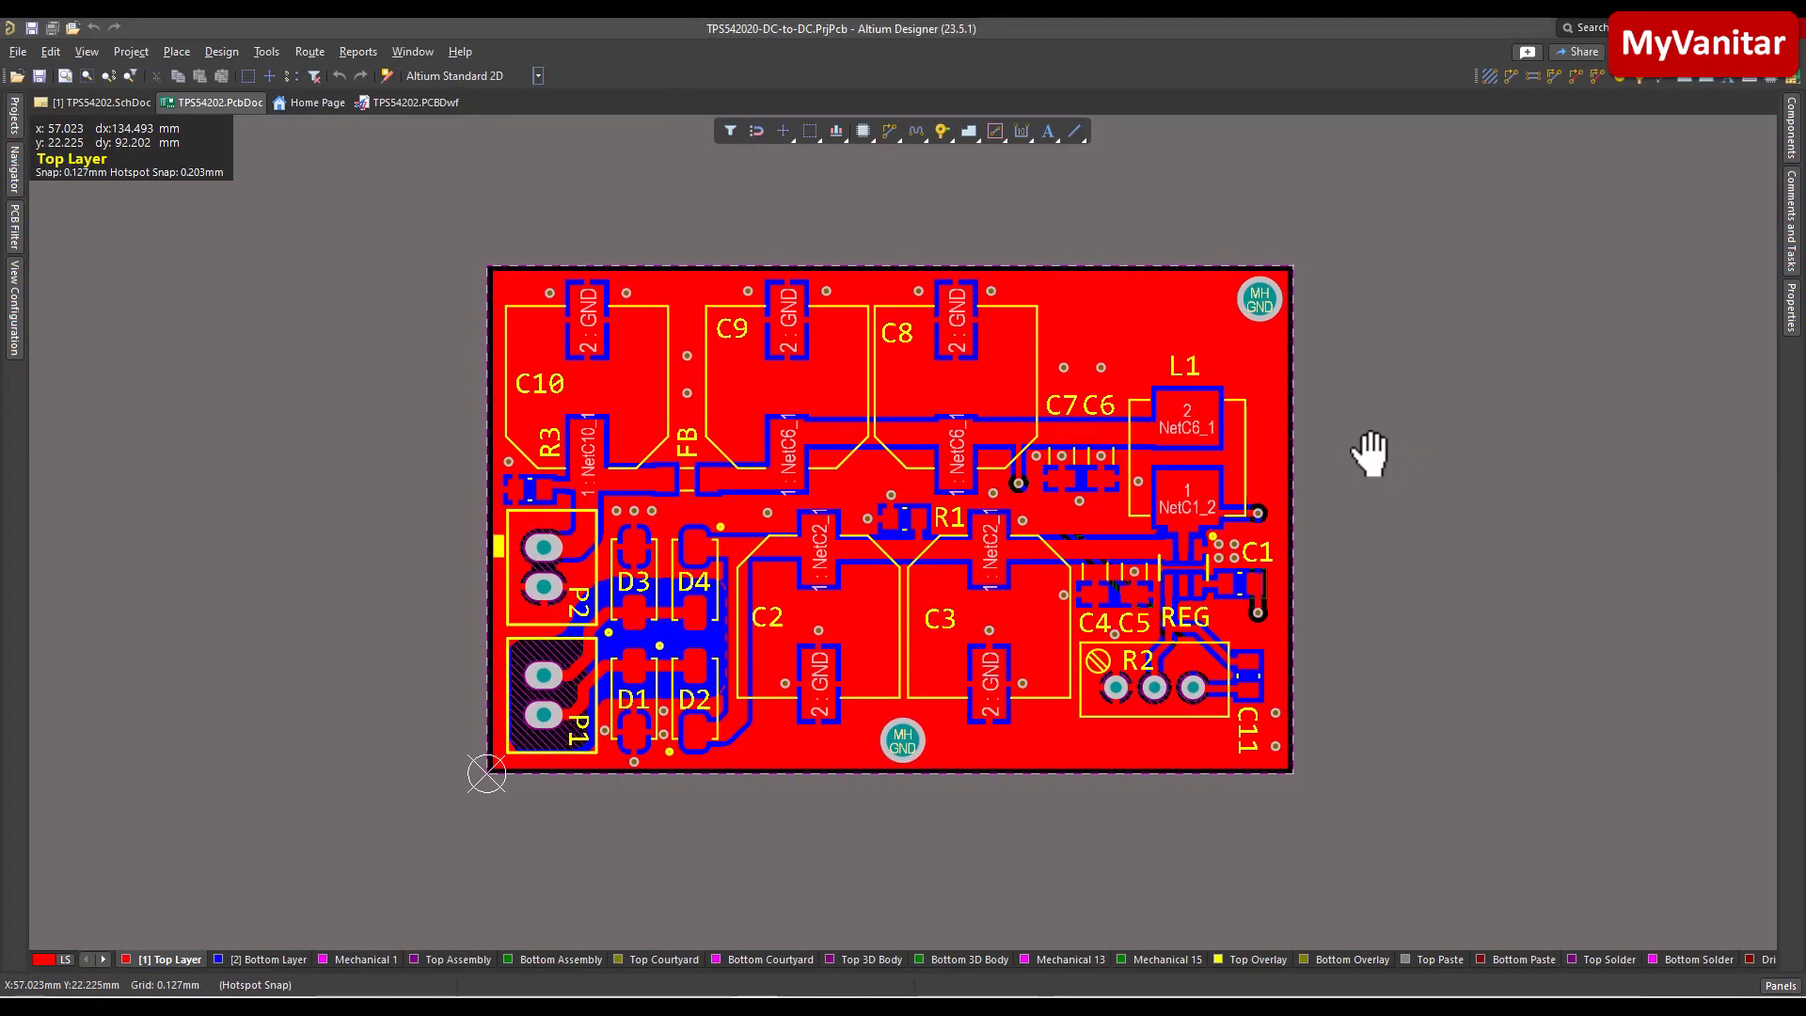
mouse_move(39, 316)
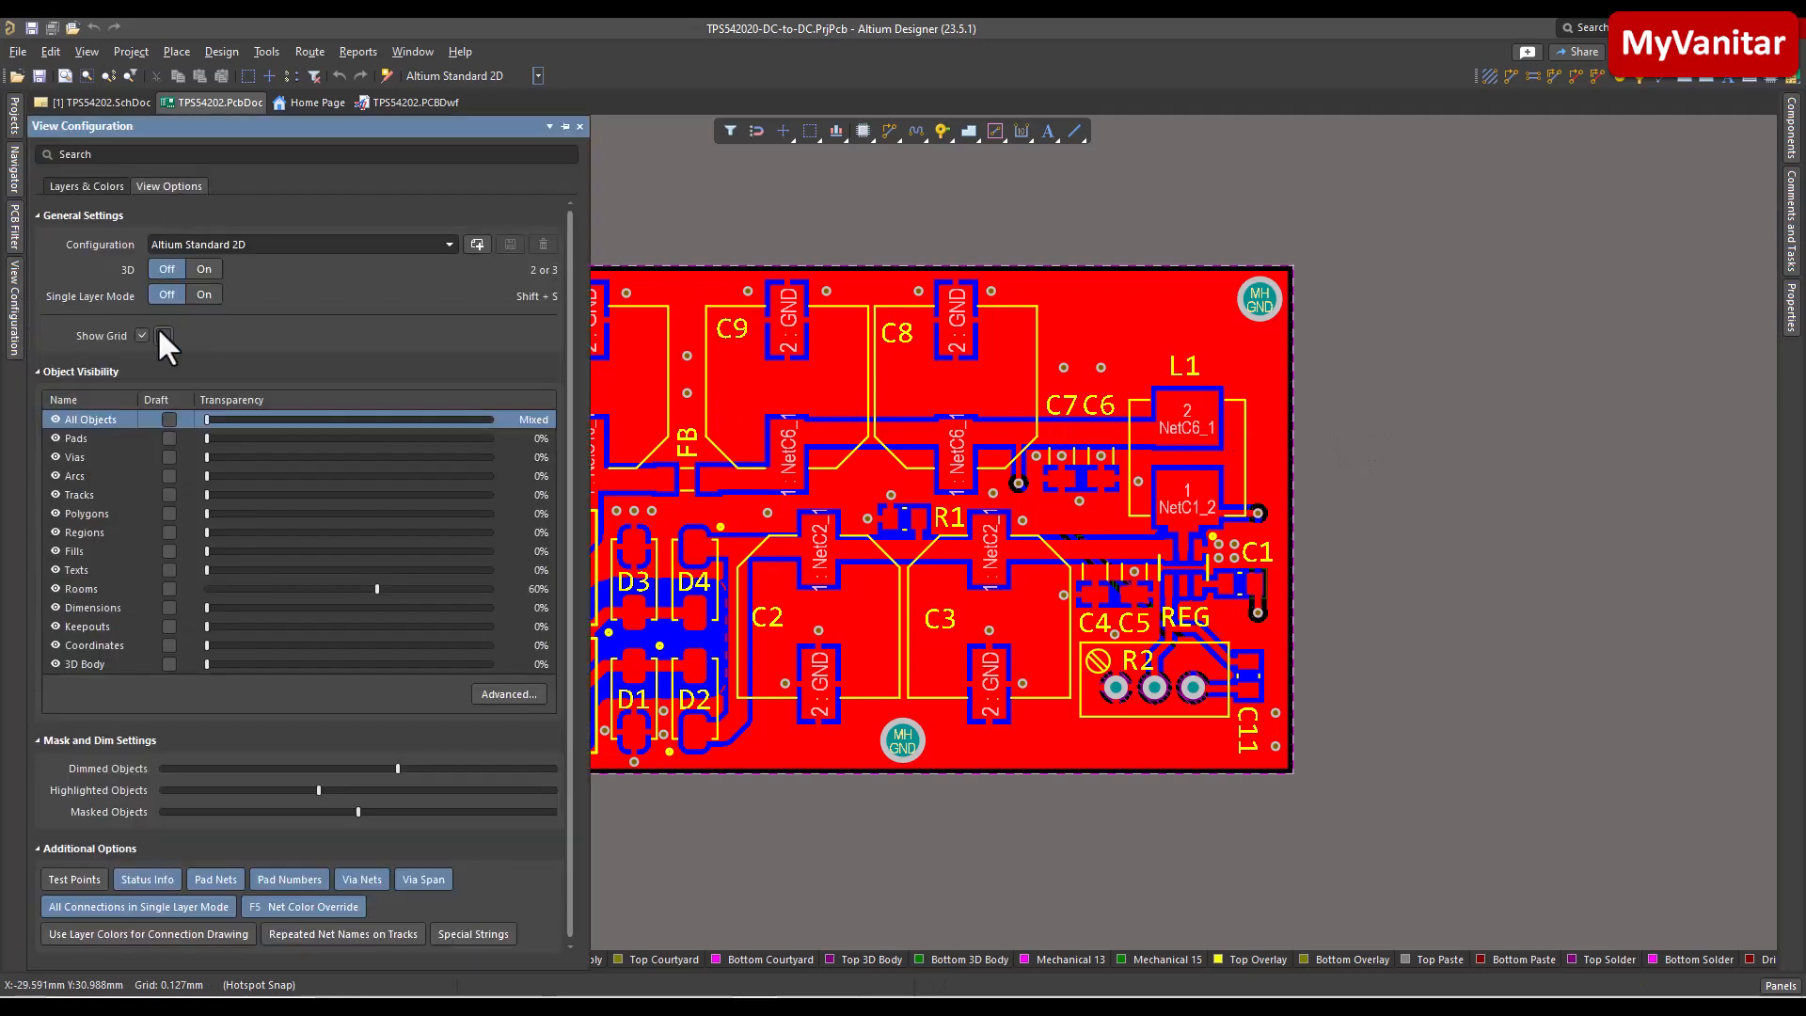
click(203, 296)
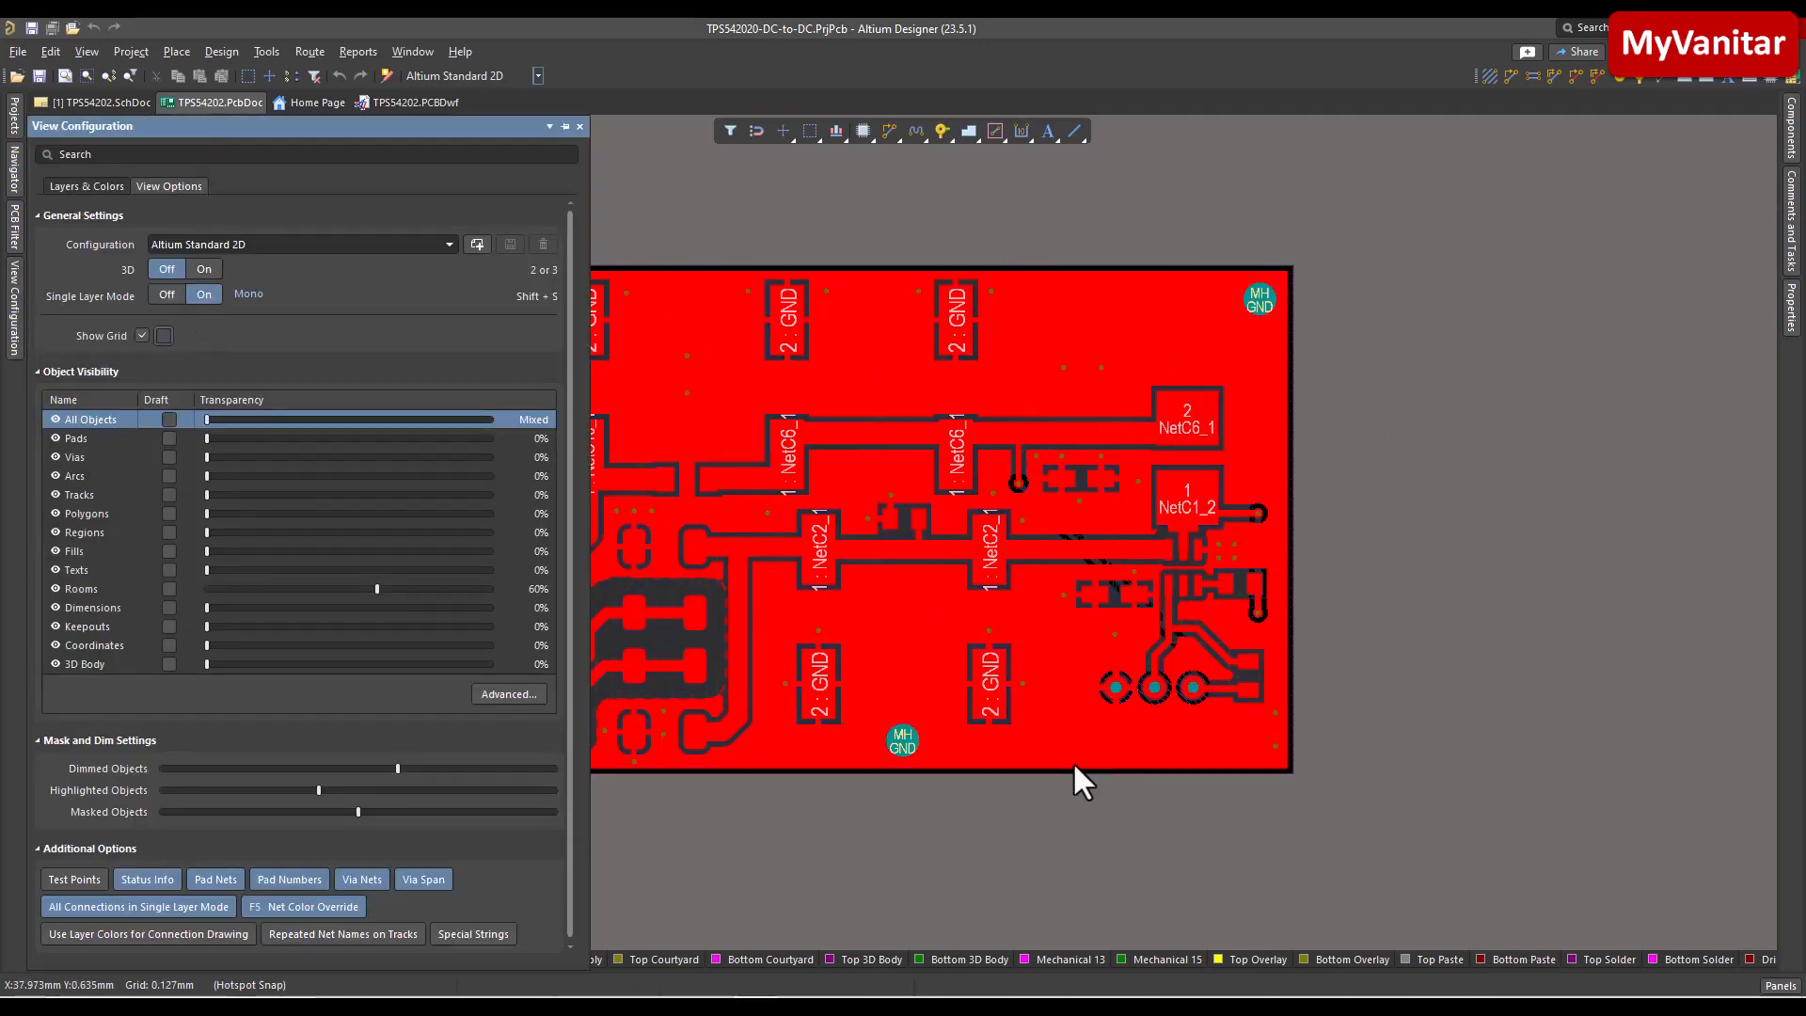
click(582, 126)
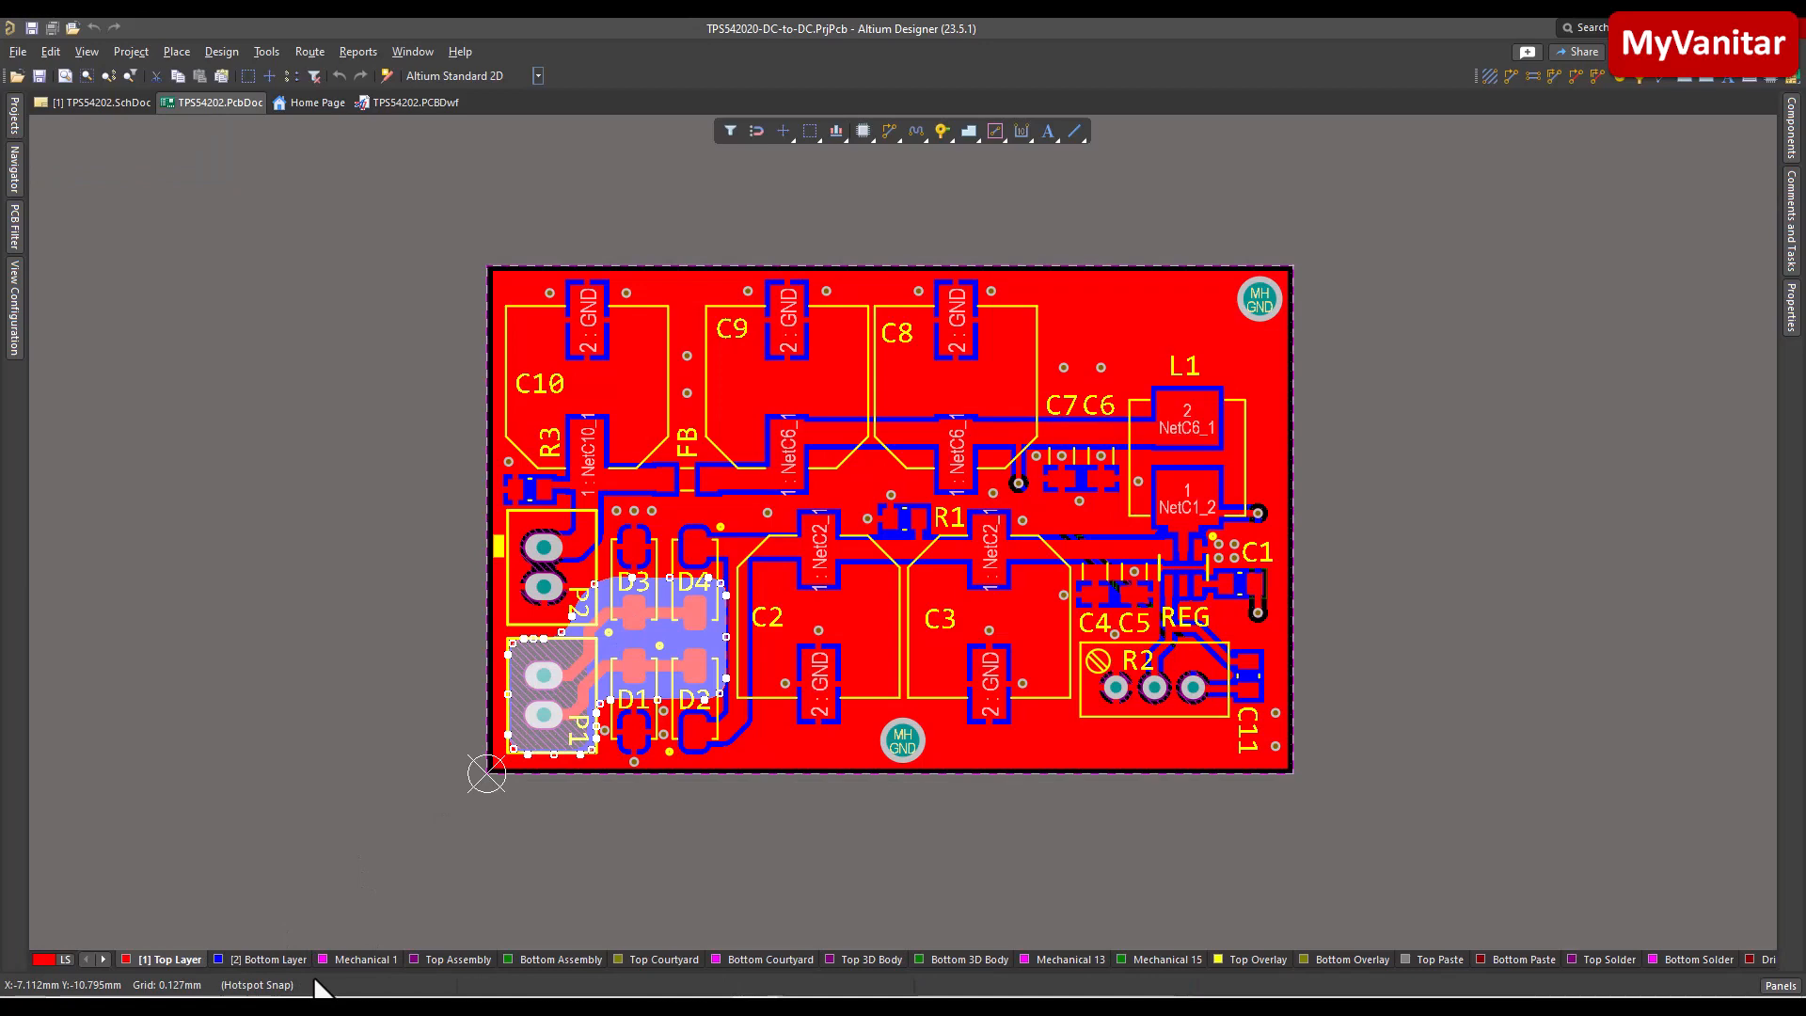
click(264, 958)
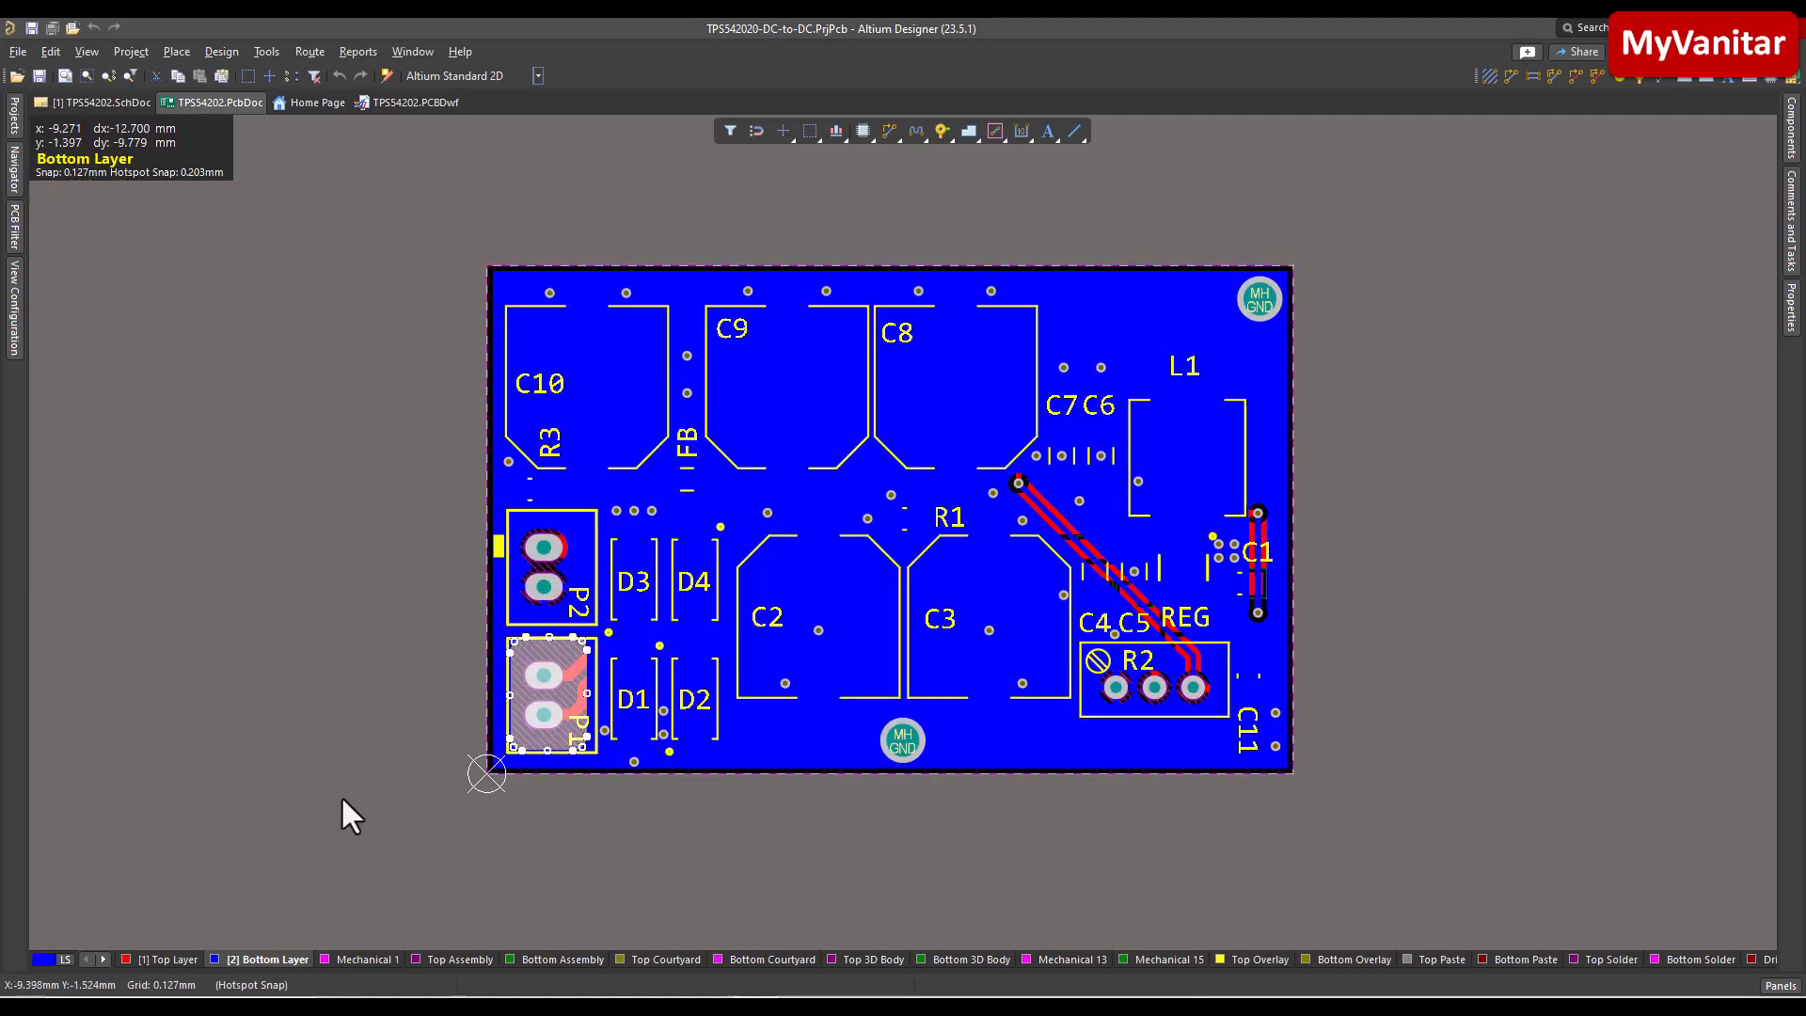
click(171, 957)
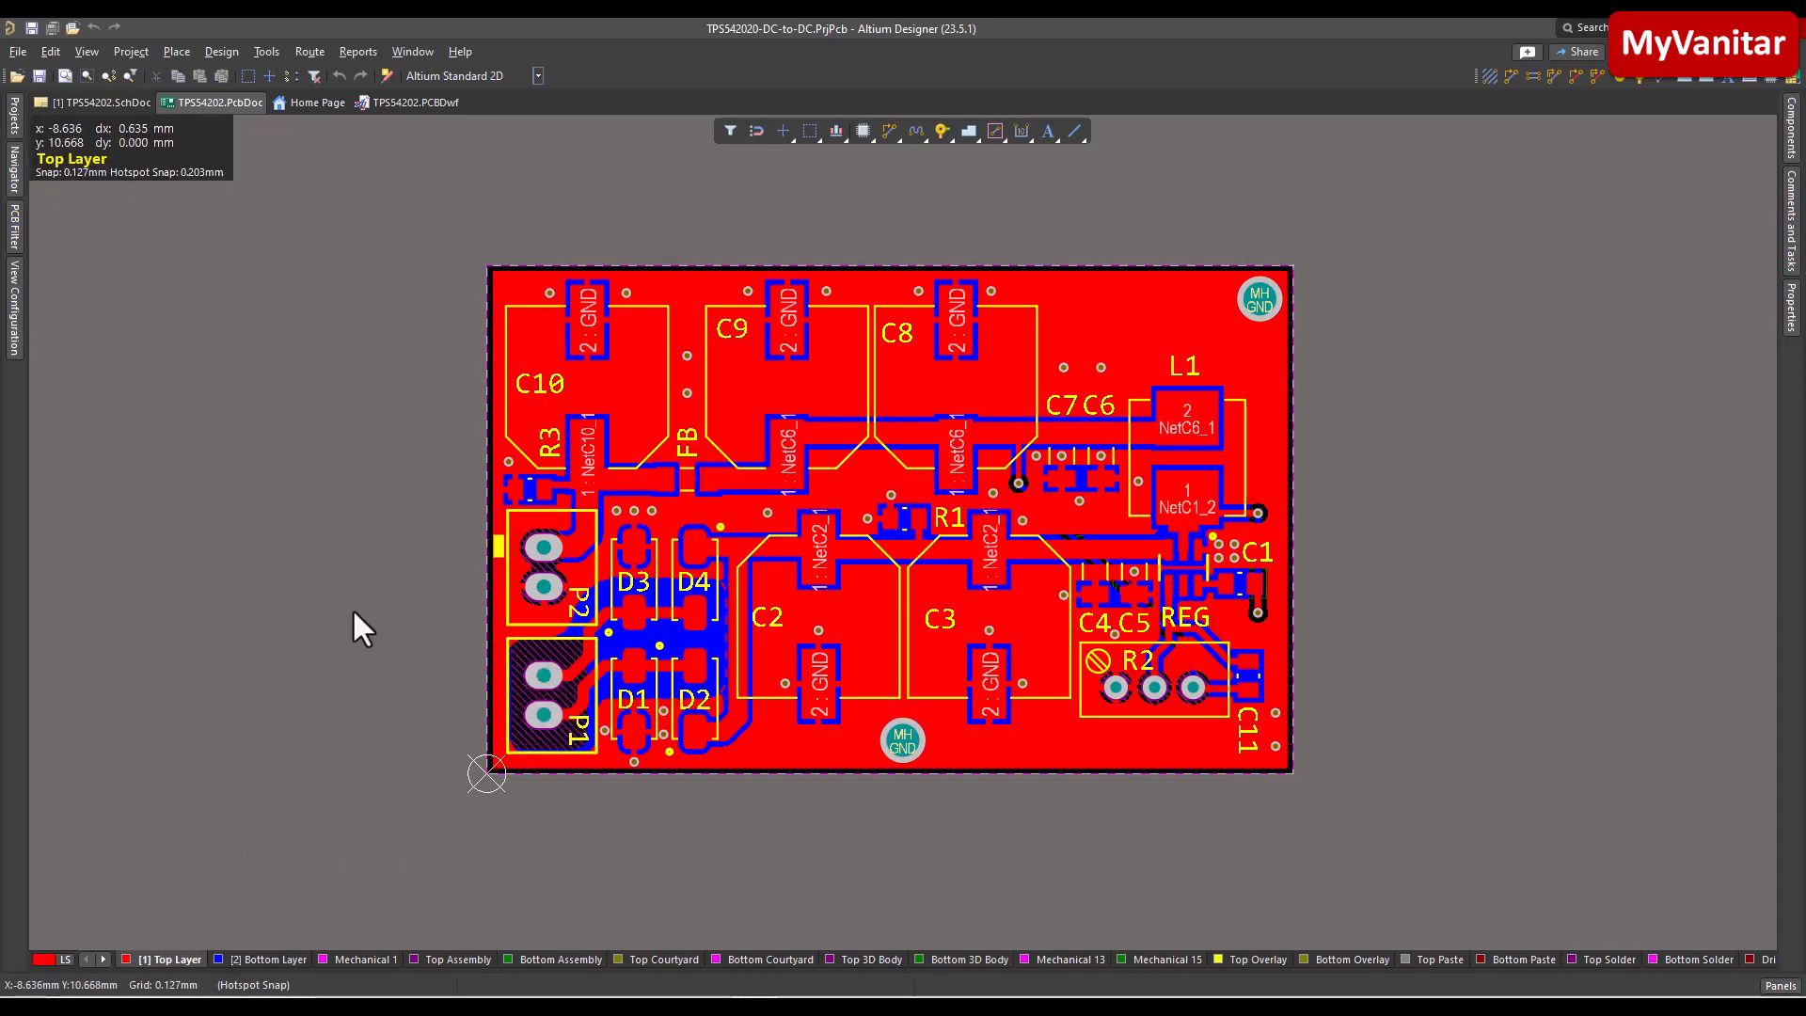
mouse_move(689, 406)
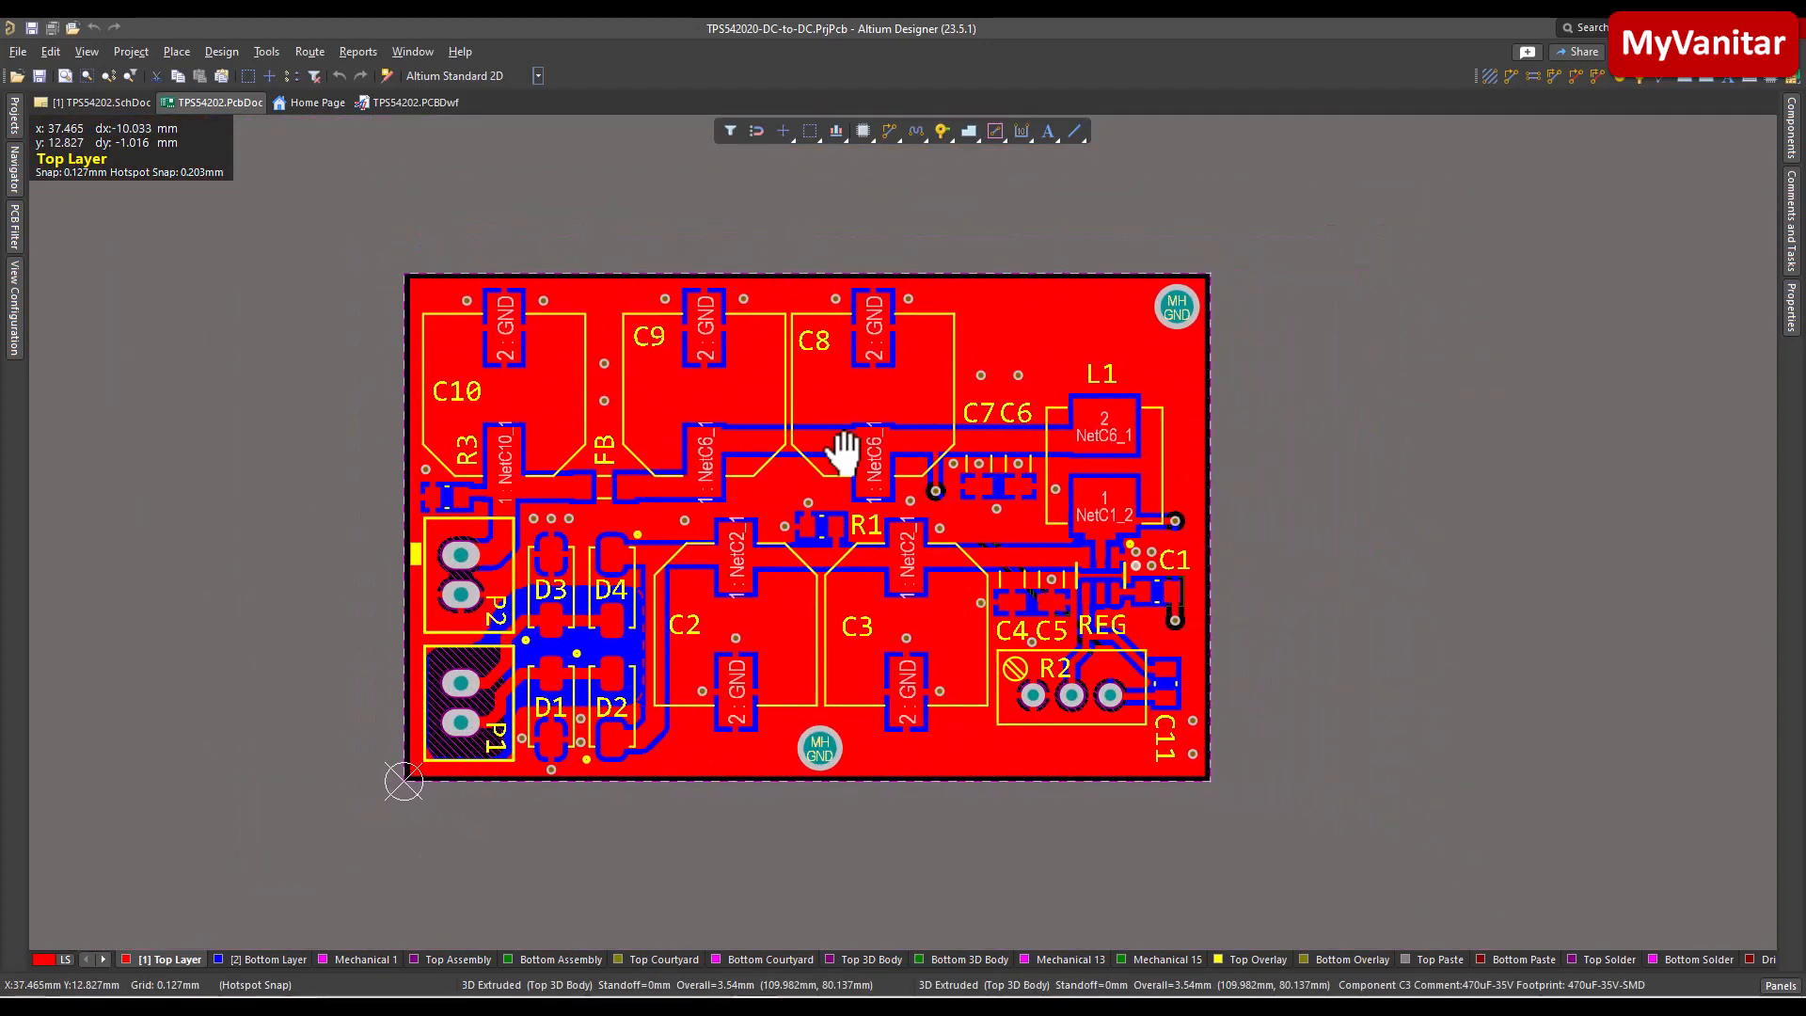
click(412, 102)
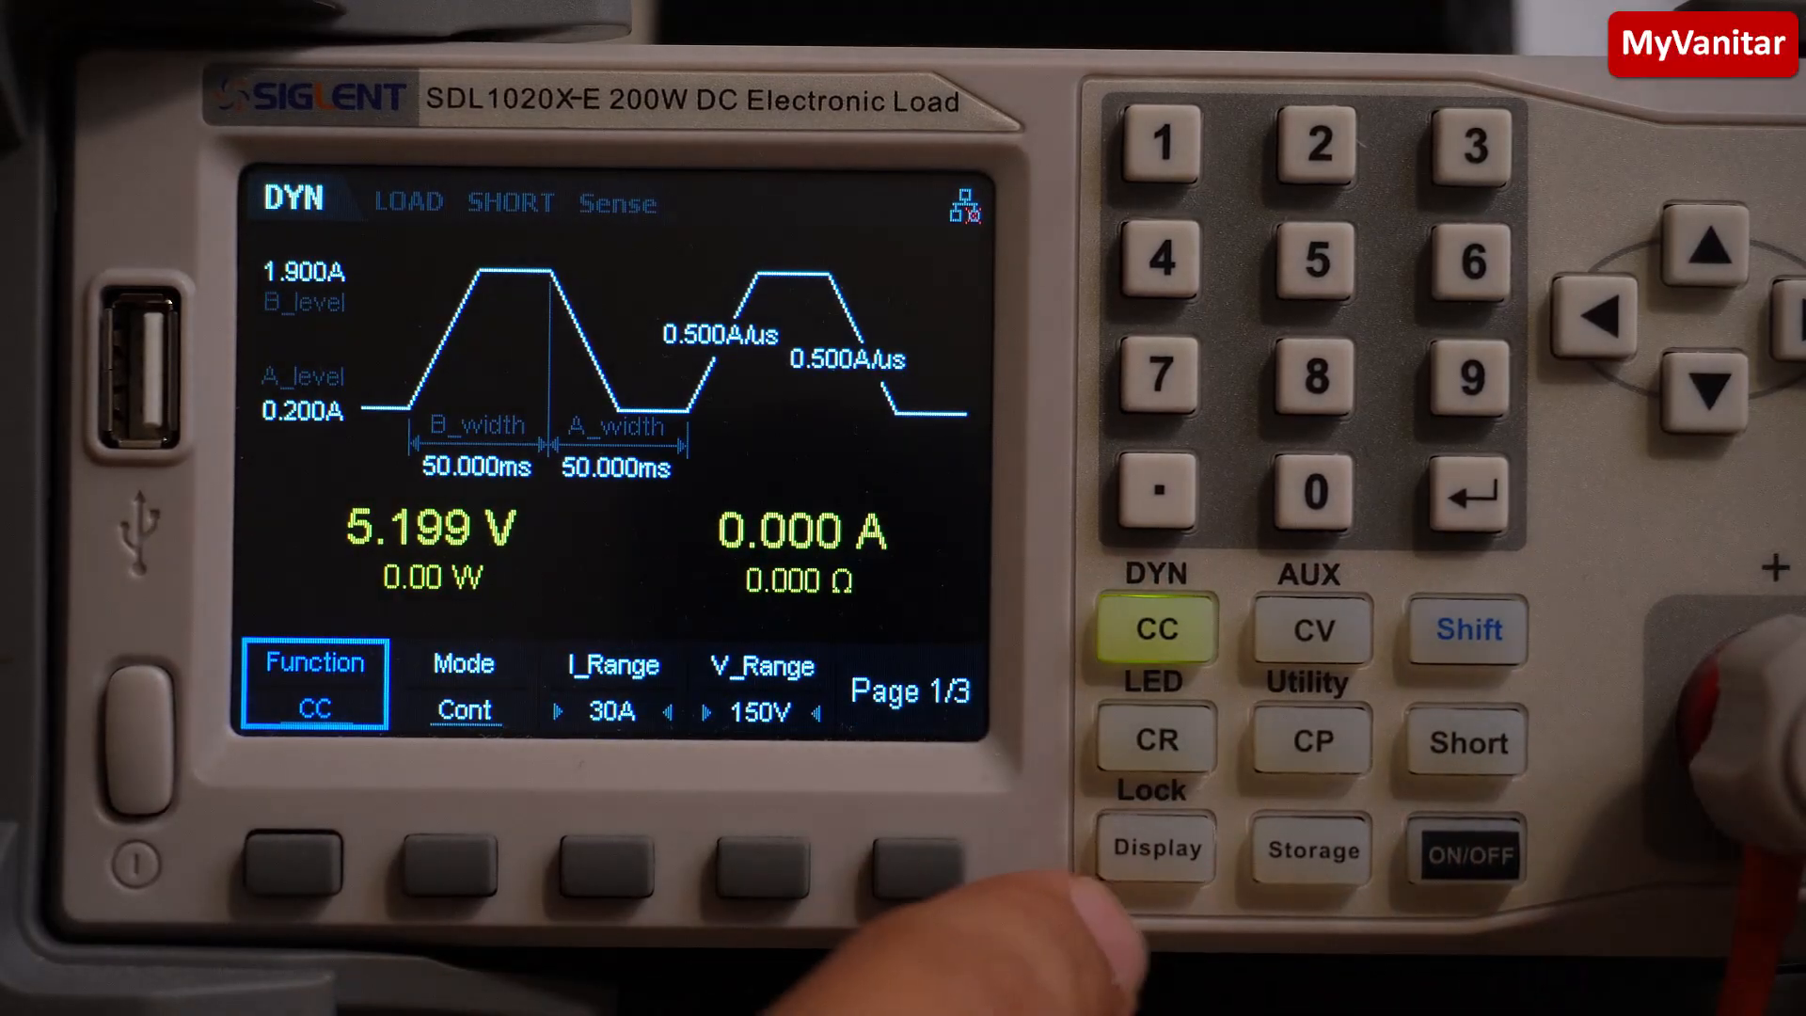
Show the A/B level settings and switch the load on to start the 0.200A–1.900A dynamic test.
click(911, 852)
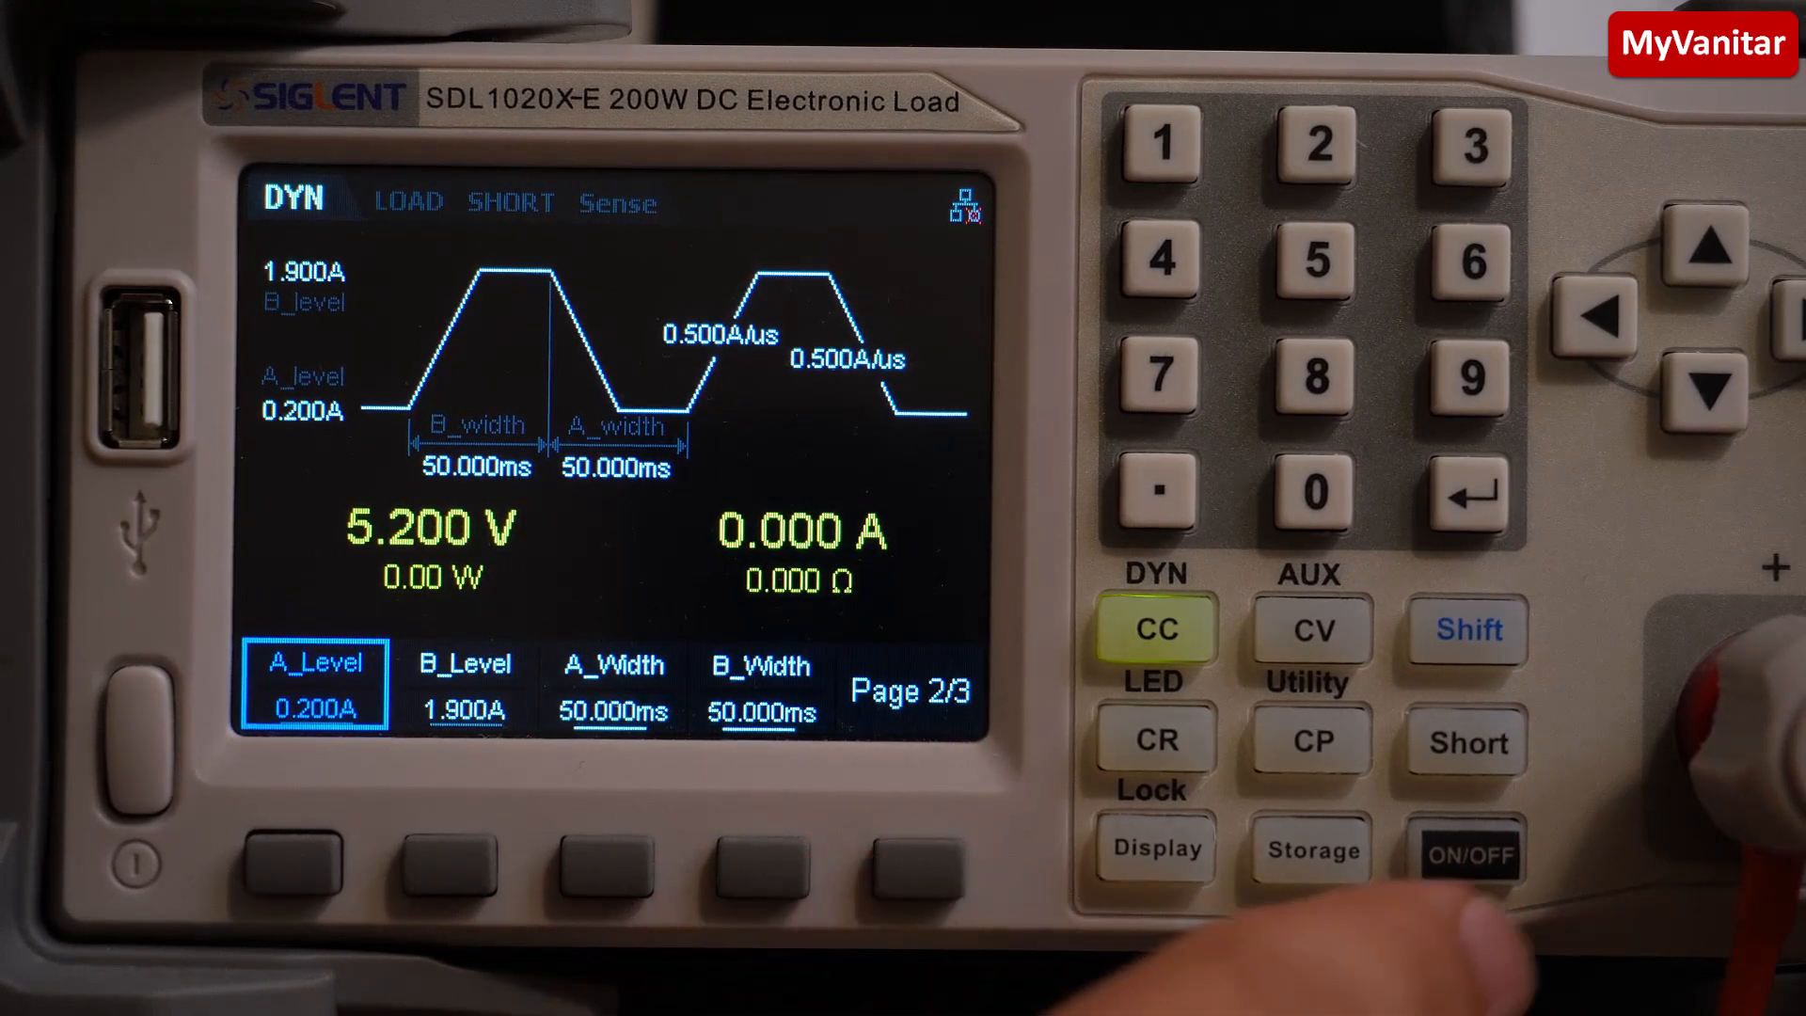
click(1466, 851)
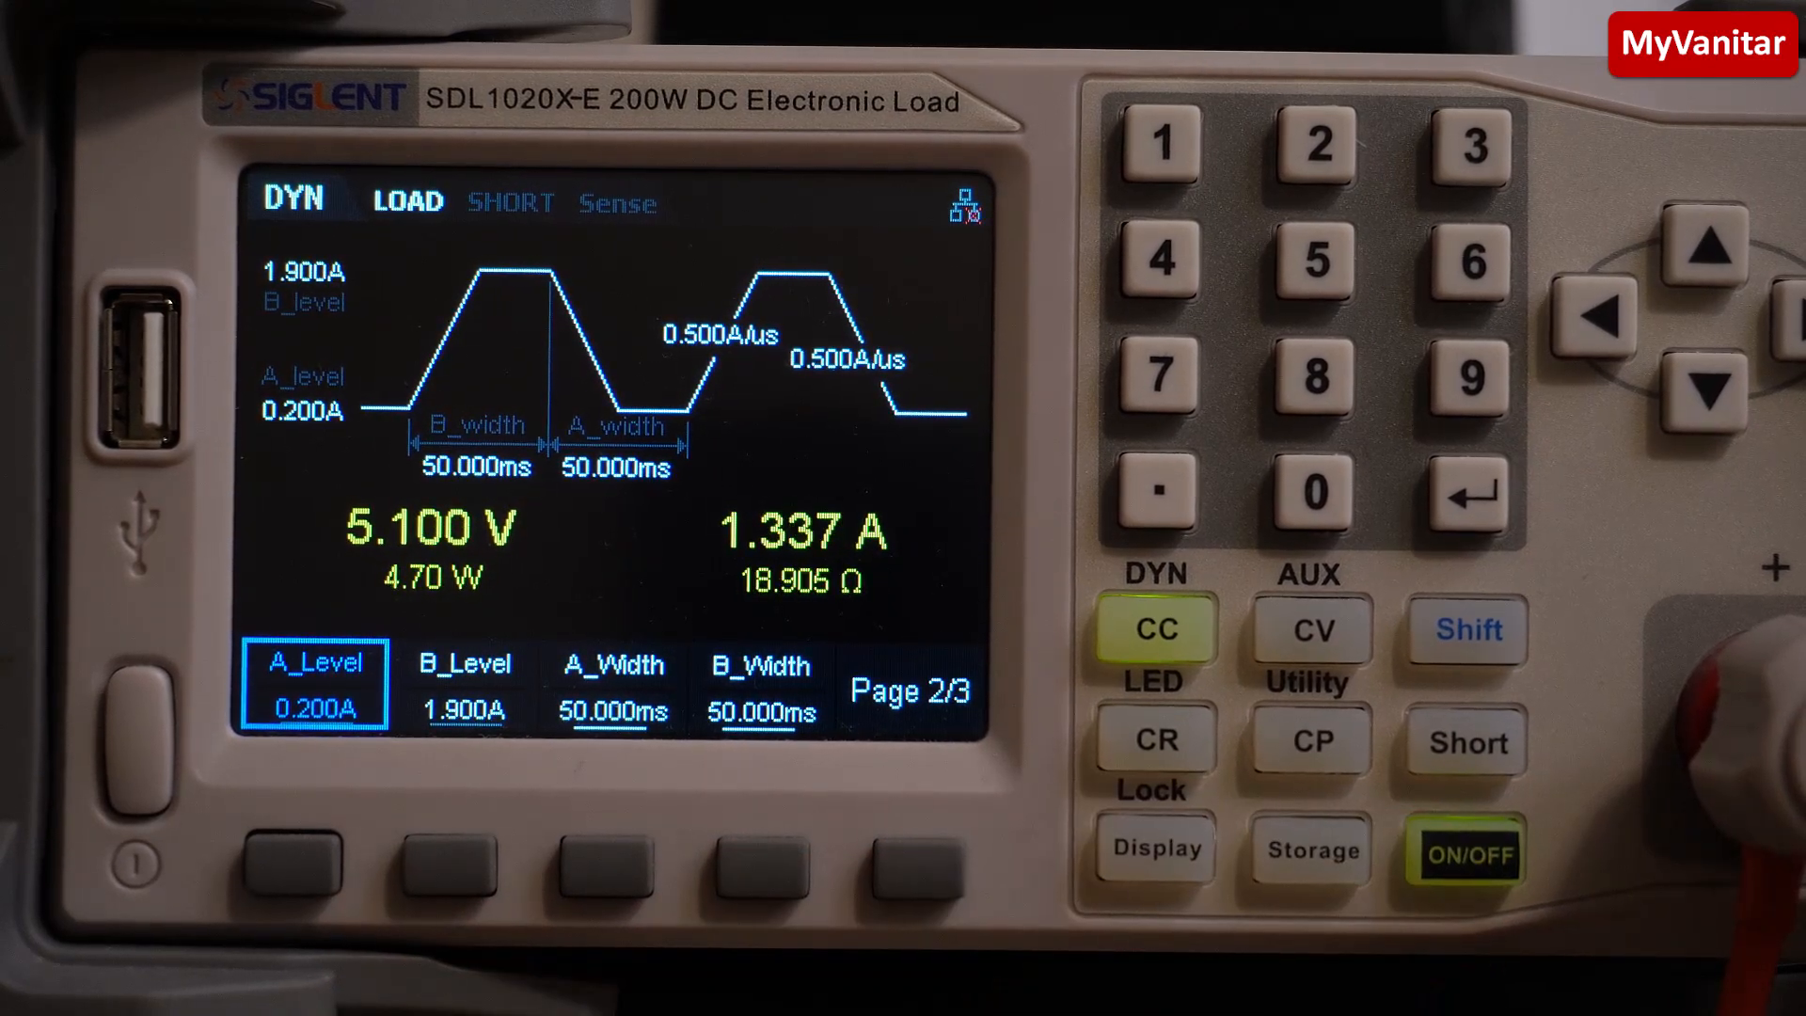